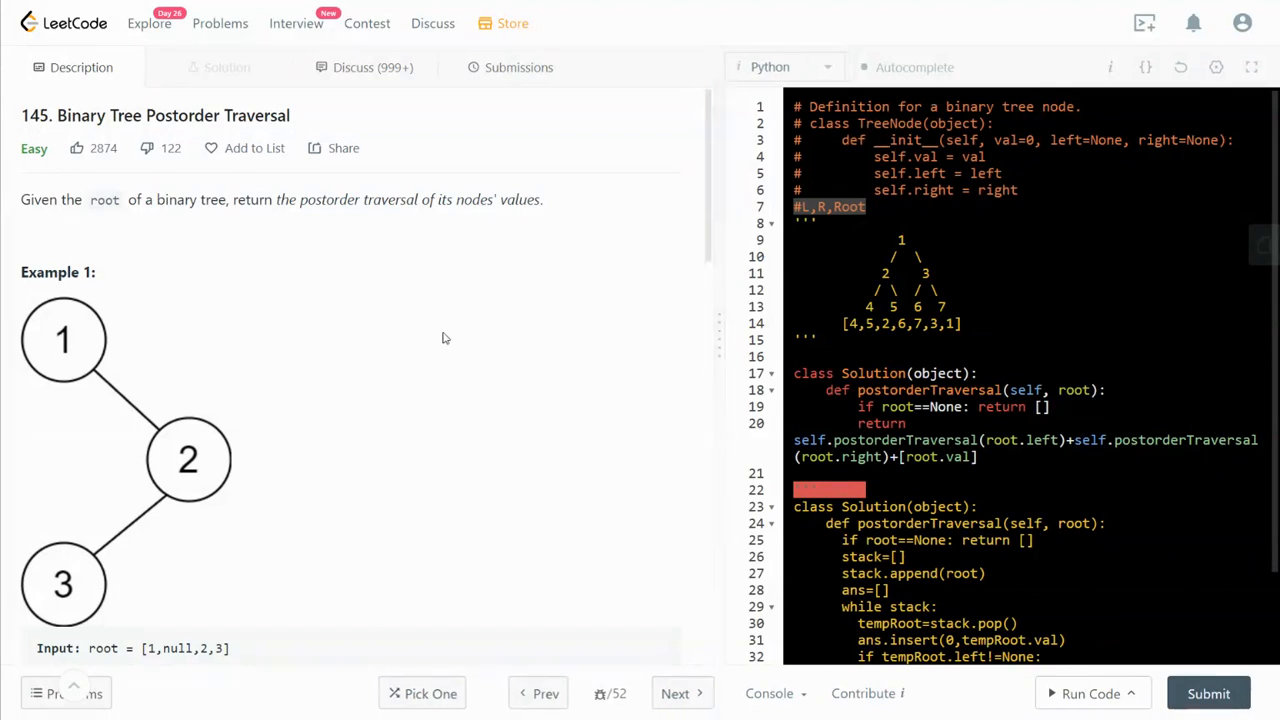
Scroll down through the recursive postorderTraversal solution in the full-width editor
scroll("down", 3)
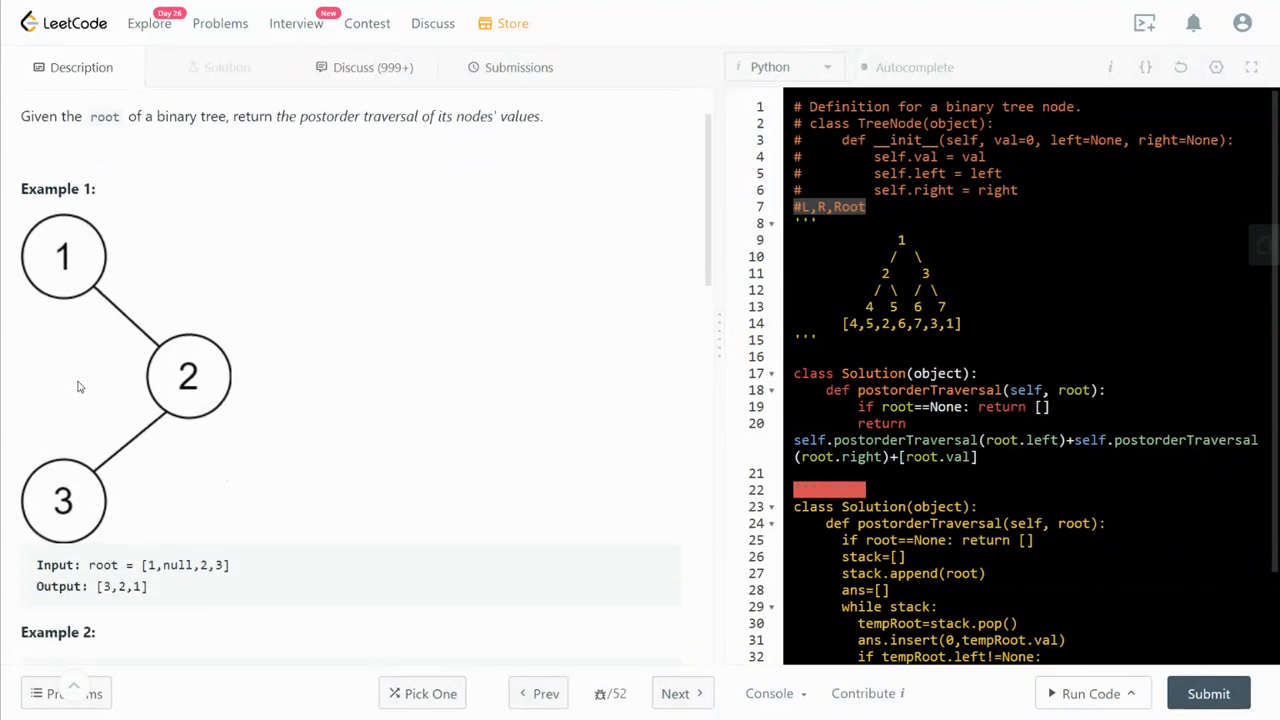
mouse_move(2, 389)
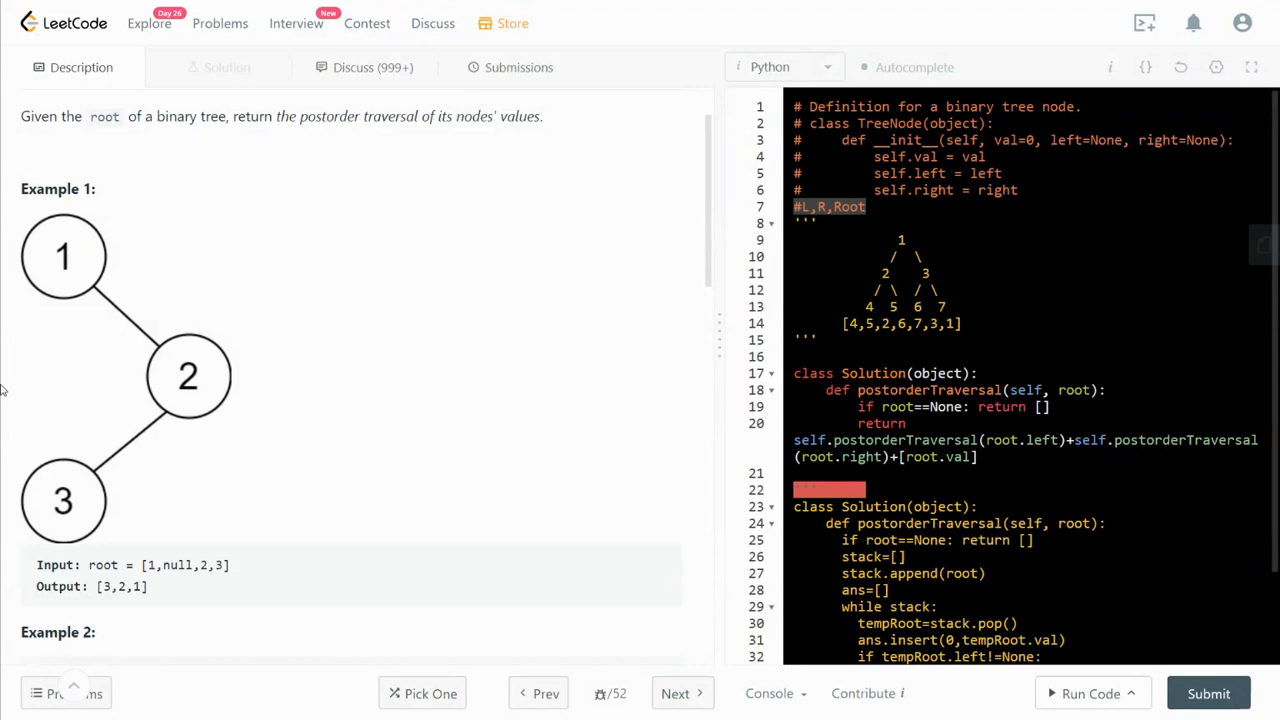
mouse_move(203, 367)
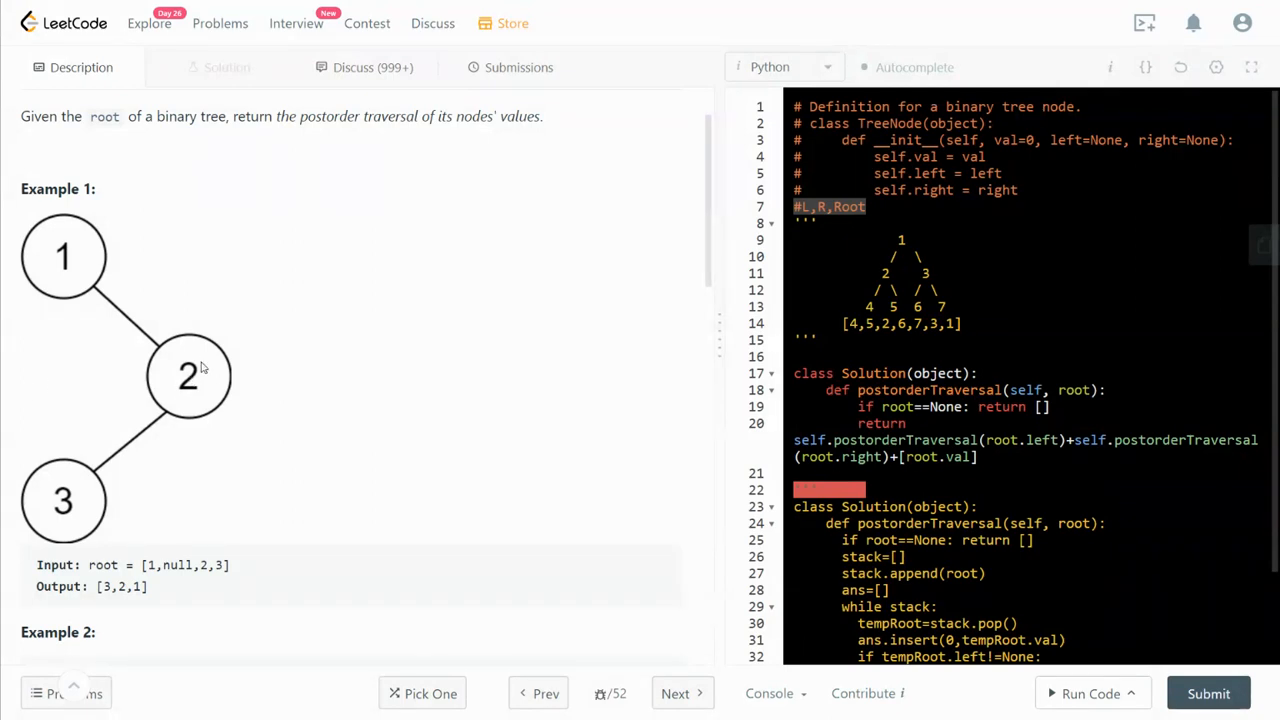
mouse_move(47, 510)
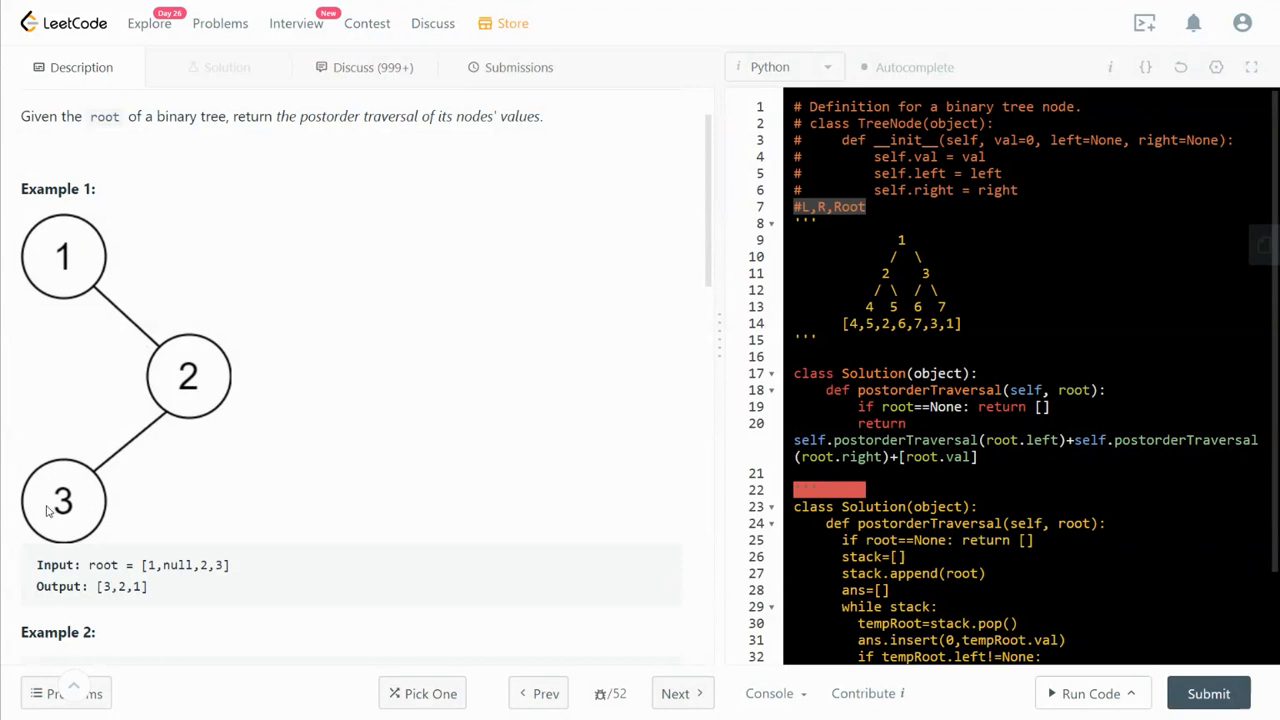
mouse_move(42, 505)
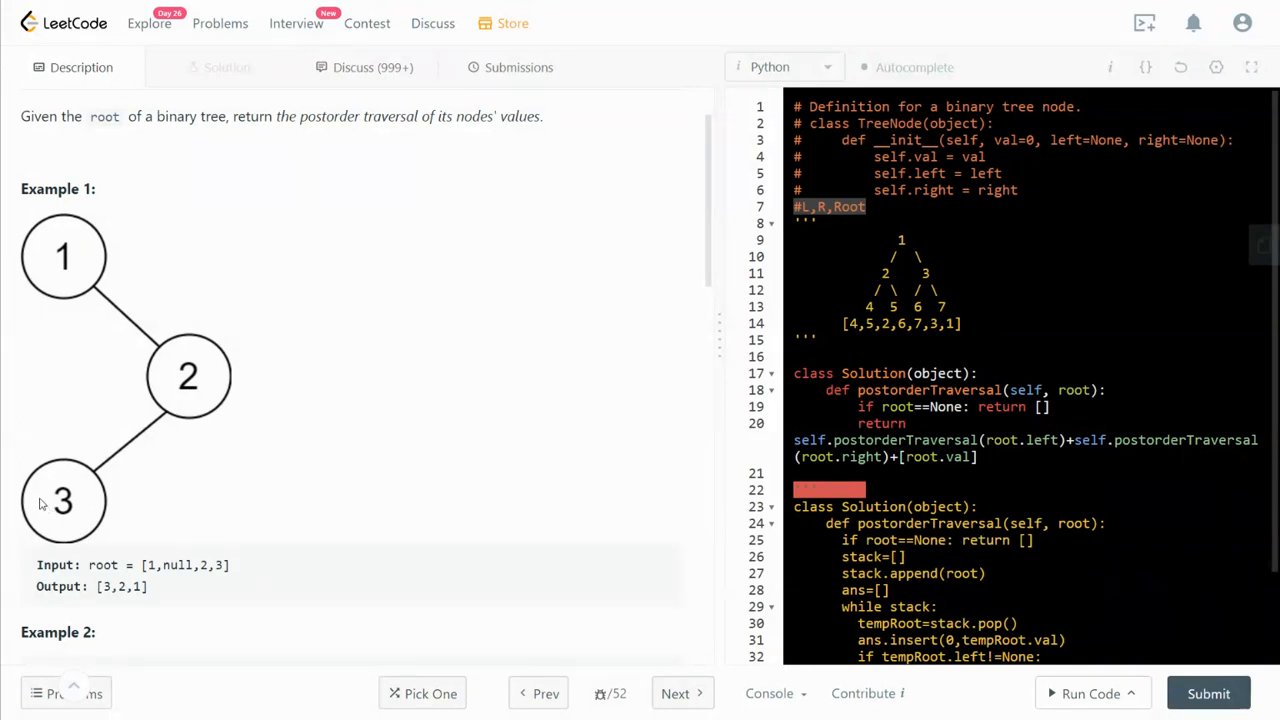
mouse_move(300, 487)
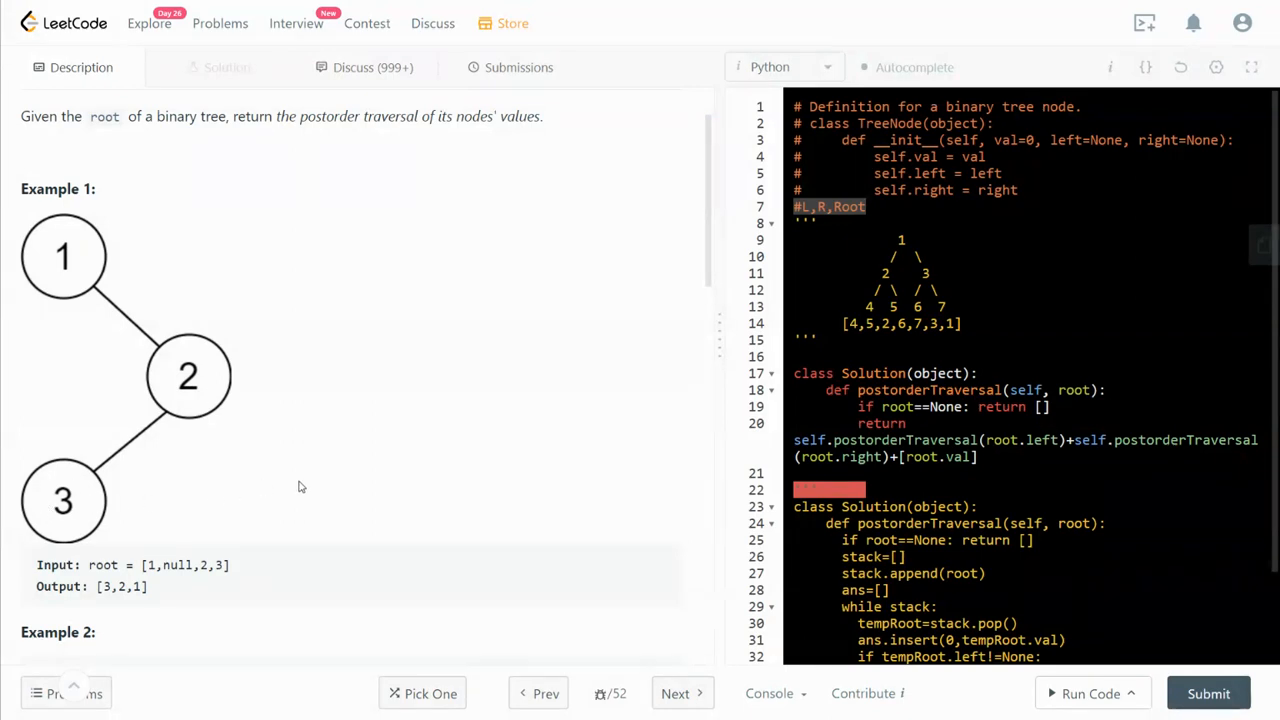
mouse_move(268, 524)
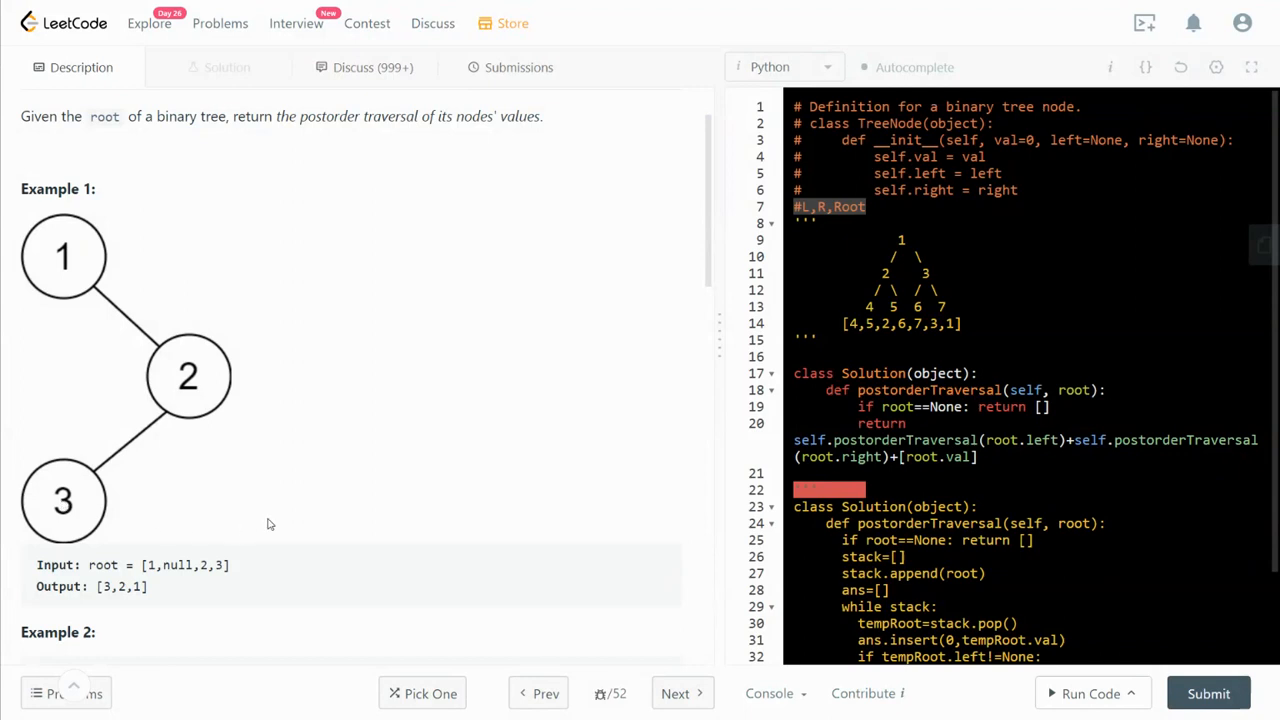
mouse_move(203, 397)
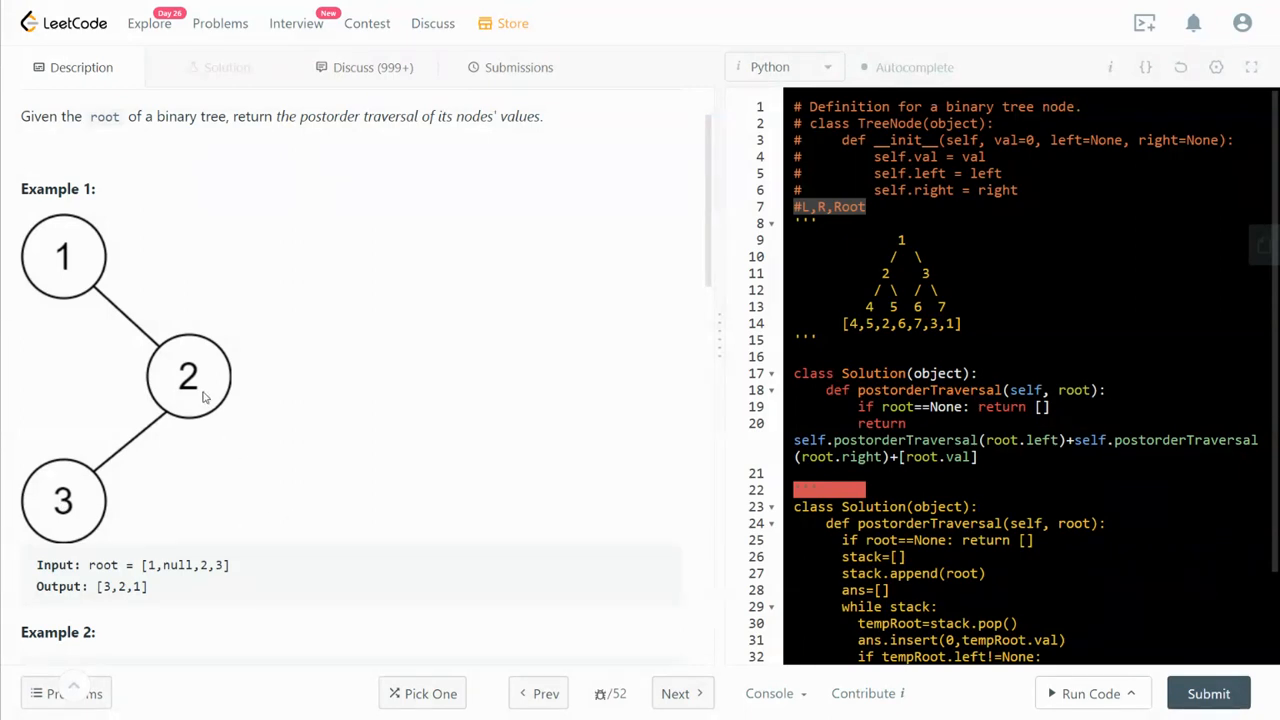
mouse_move(94, 444)
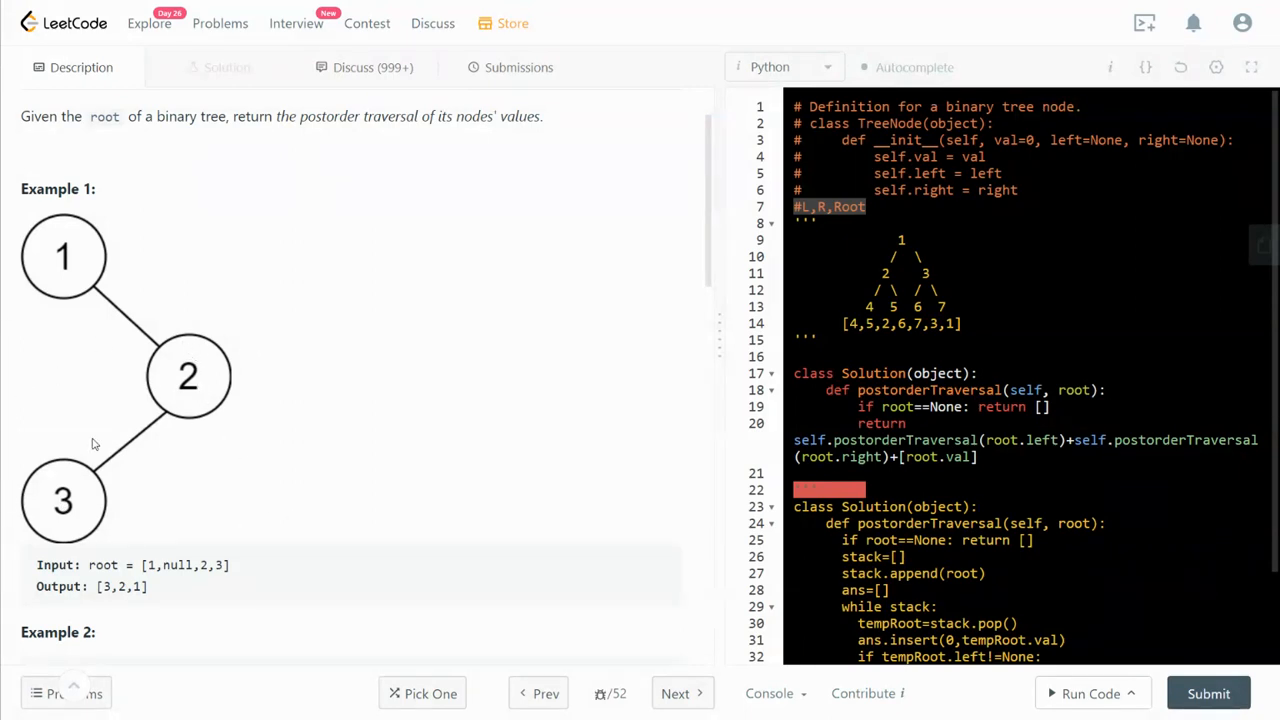
mouse_move(85, 263)
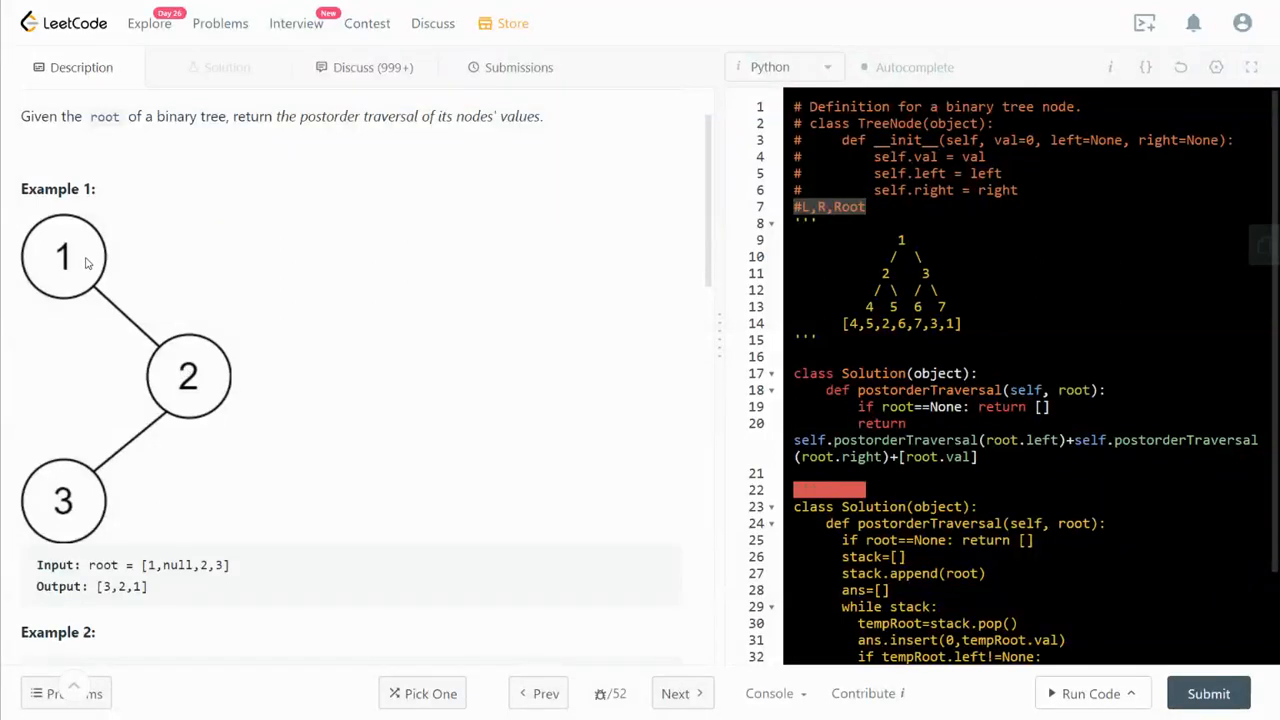
scroll("down", 3)
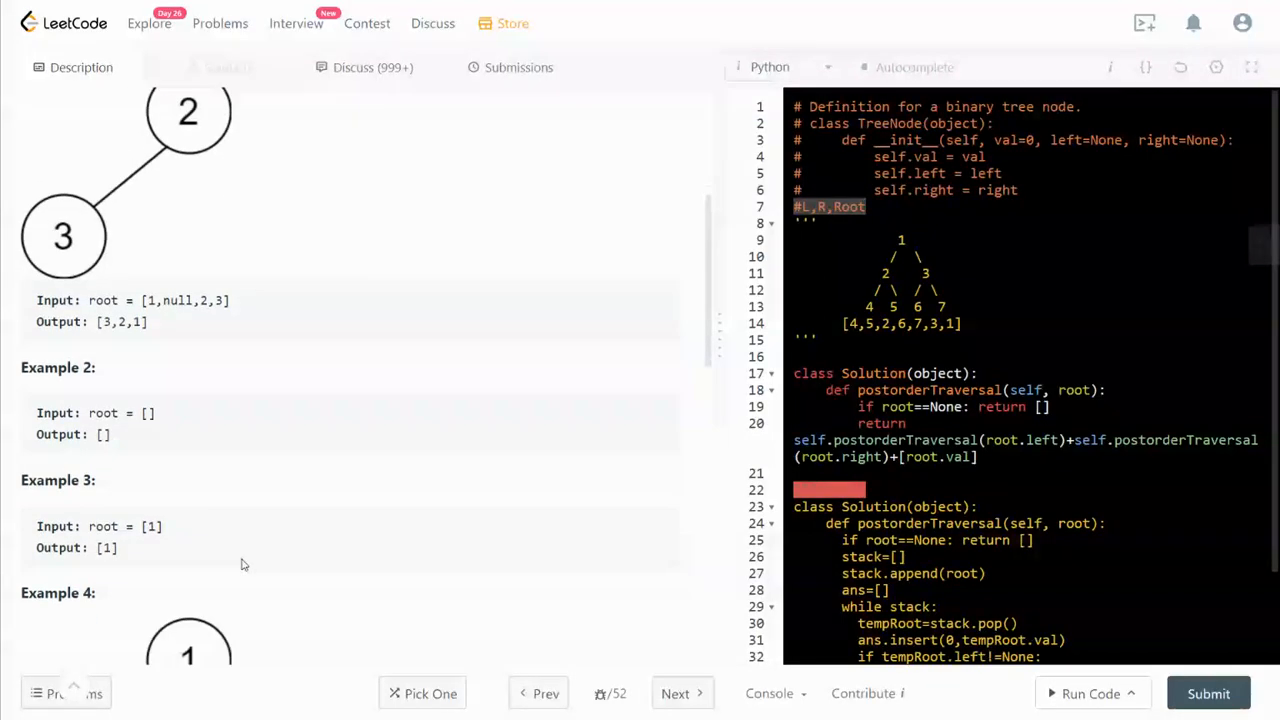
scroll("down", 3)
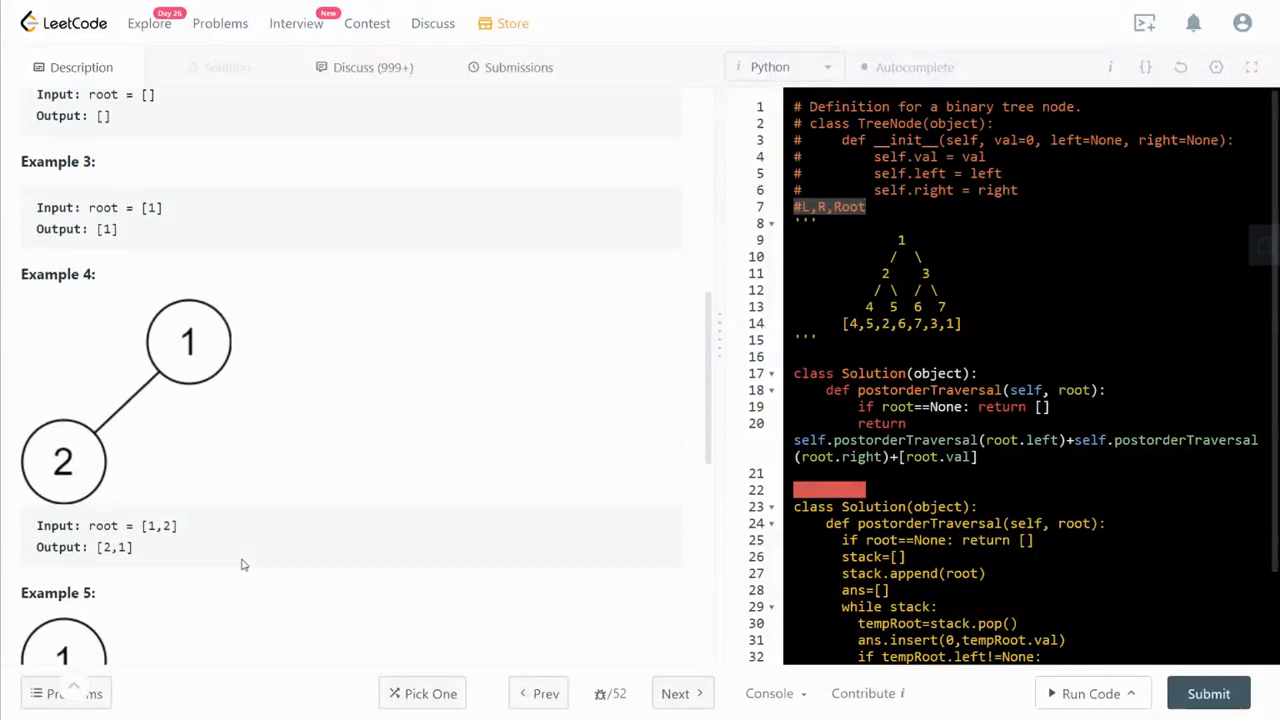
mouse_move(43, 483)
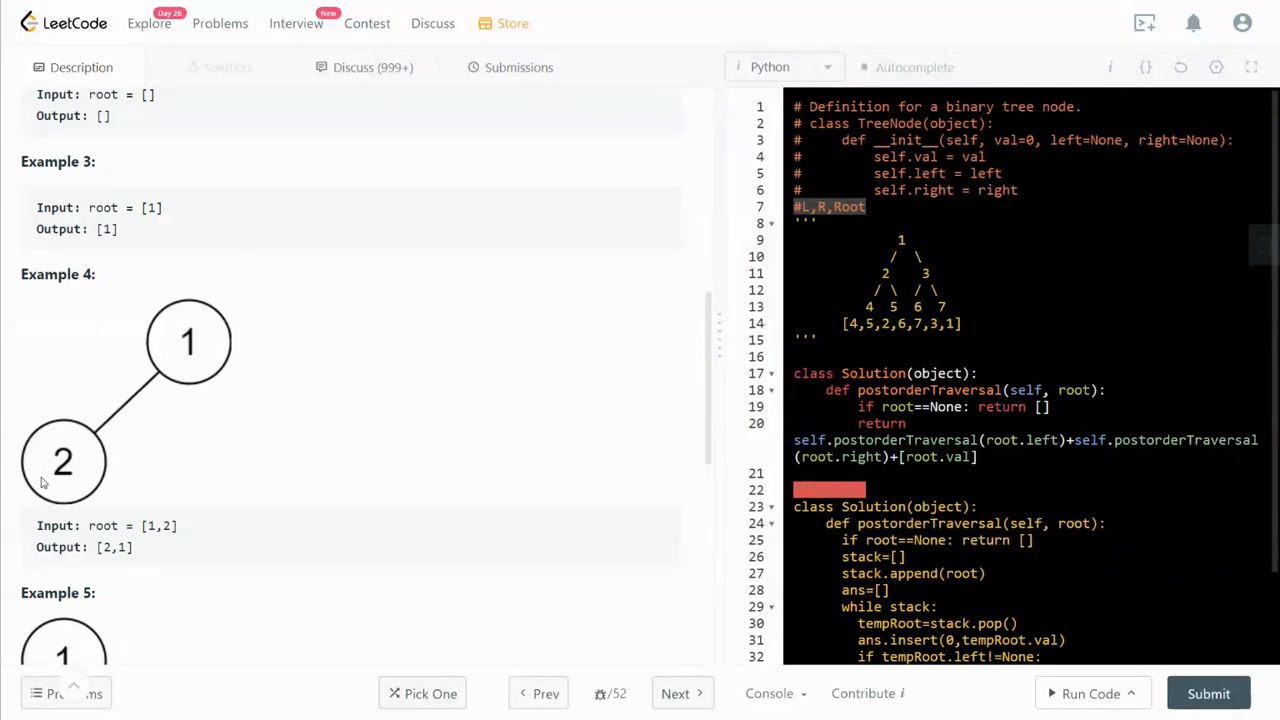
mouse_move(42, 463)
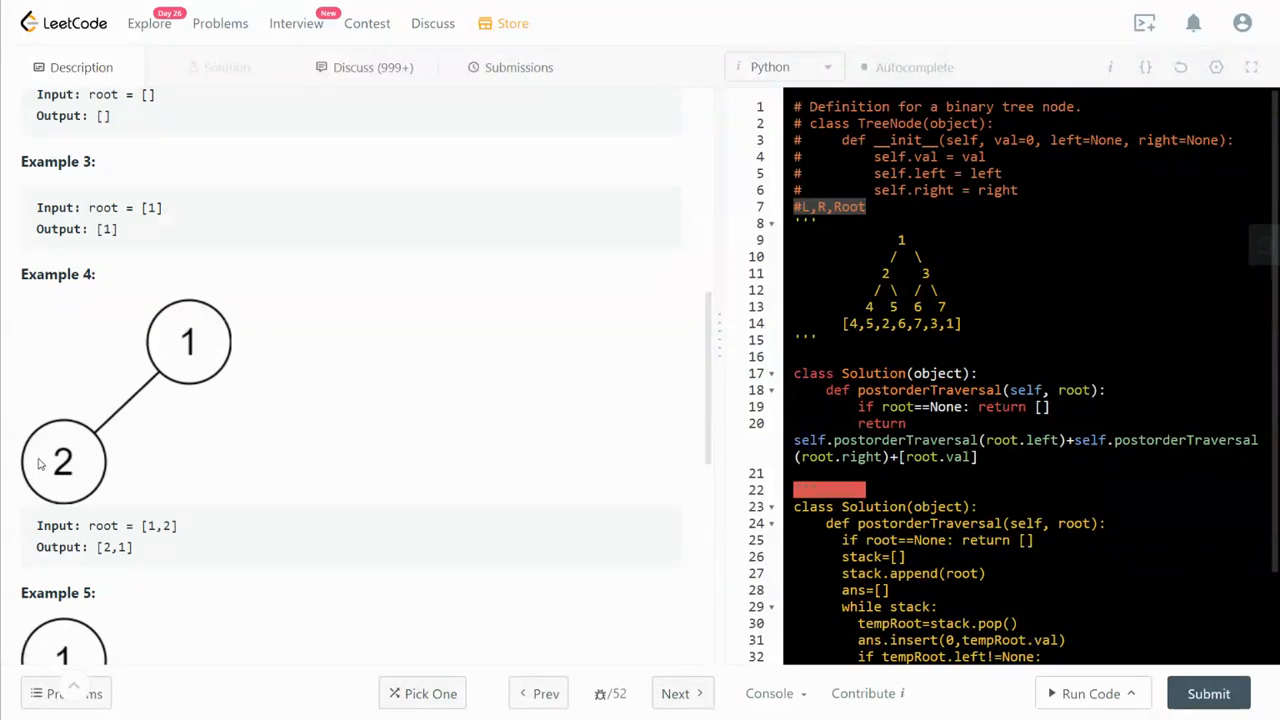
mouse_move(295, 491)
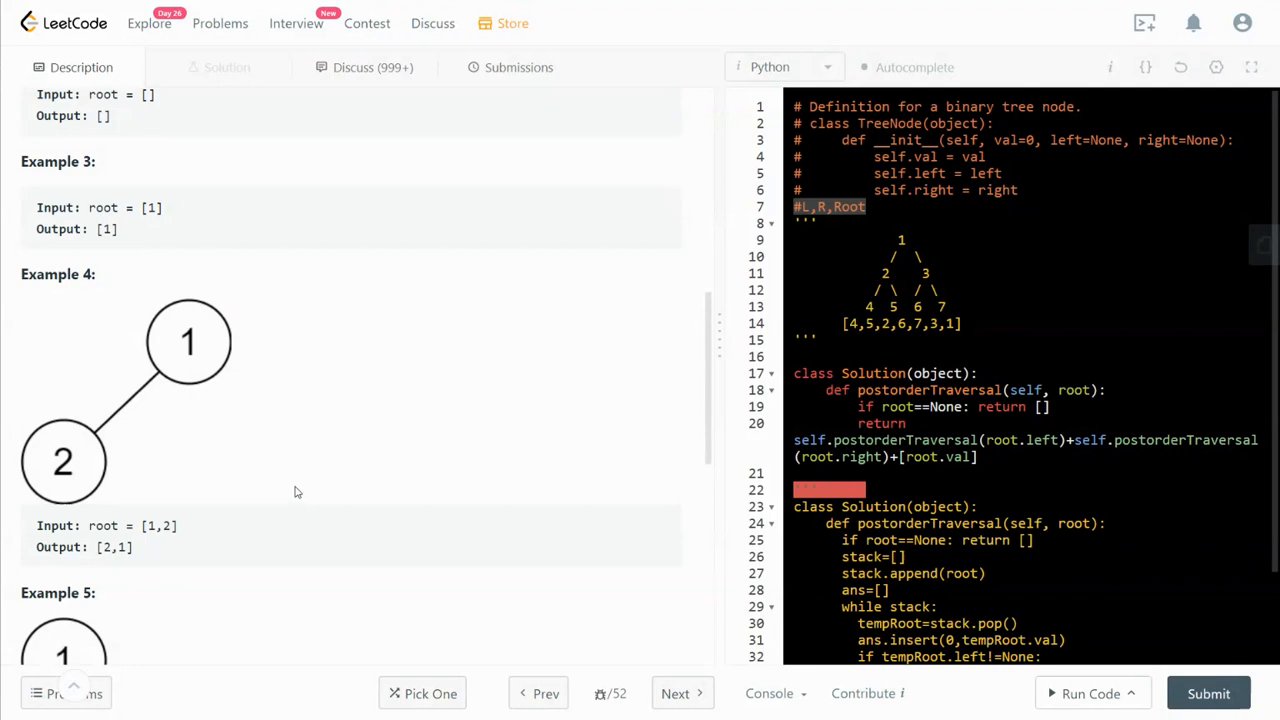
mouse_move(55, 468)
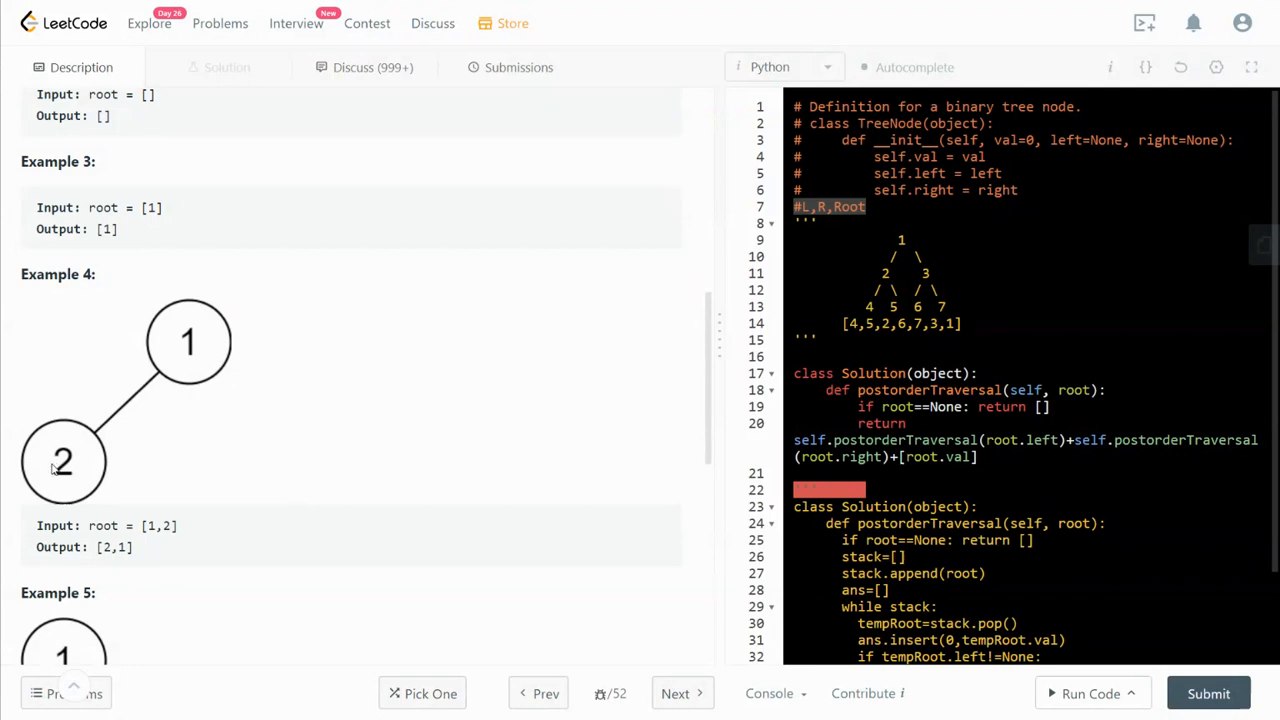
mouse_move(225, 433)
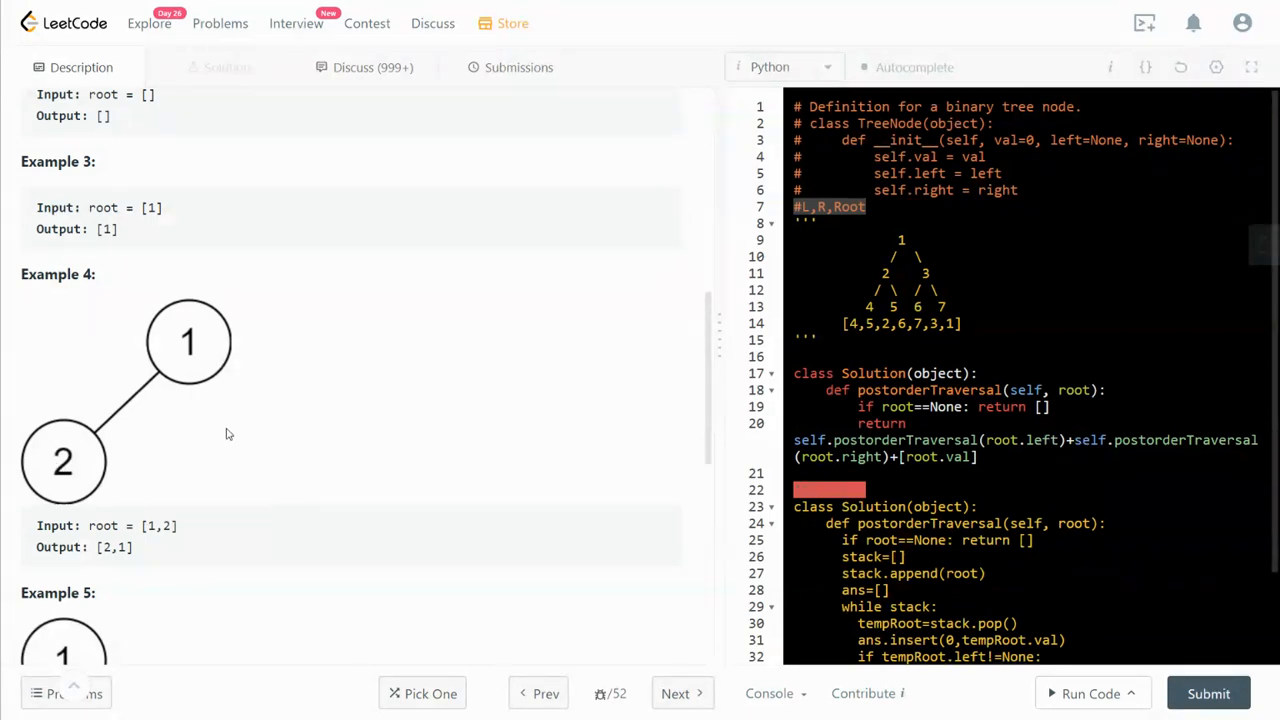
scroll("down", 3)
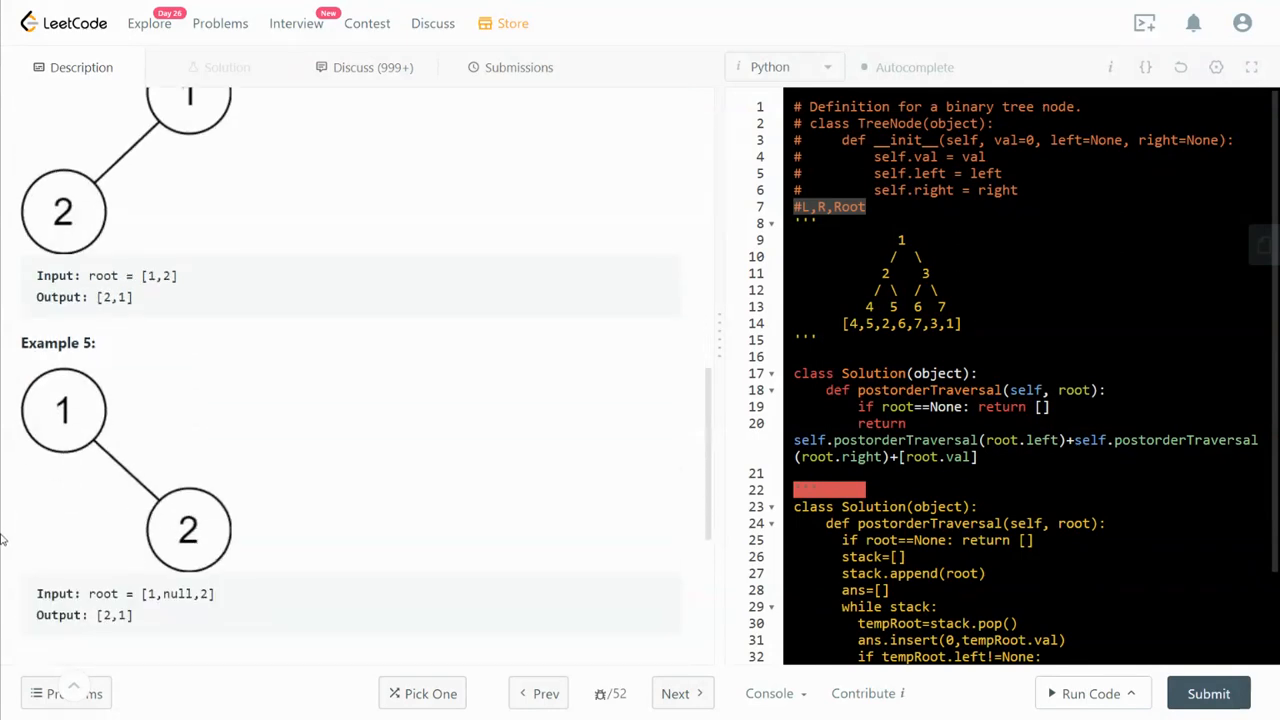
mouse_move(215, 545)
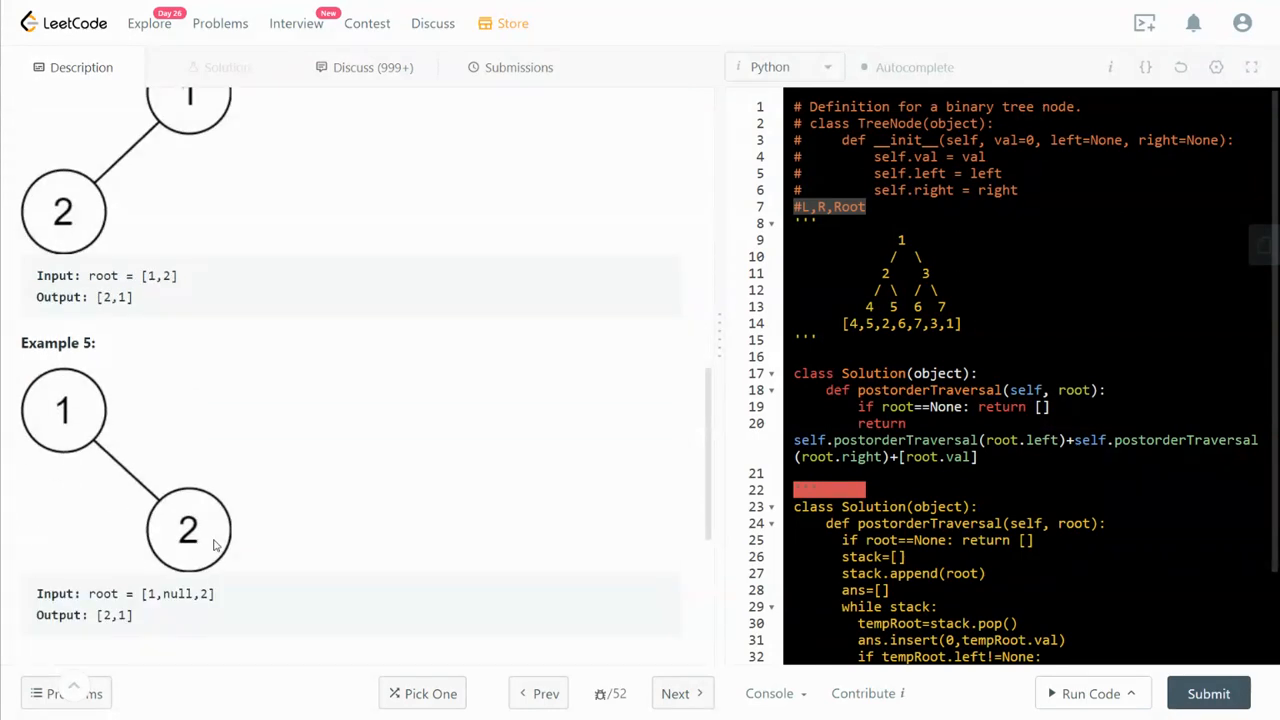
scroll("down", 3)
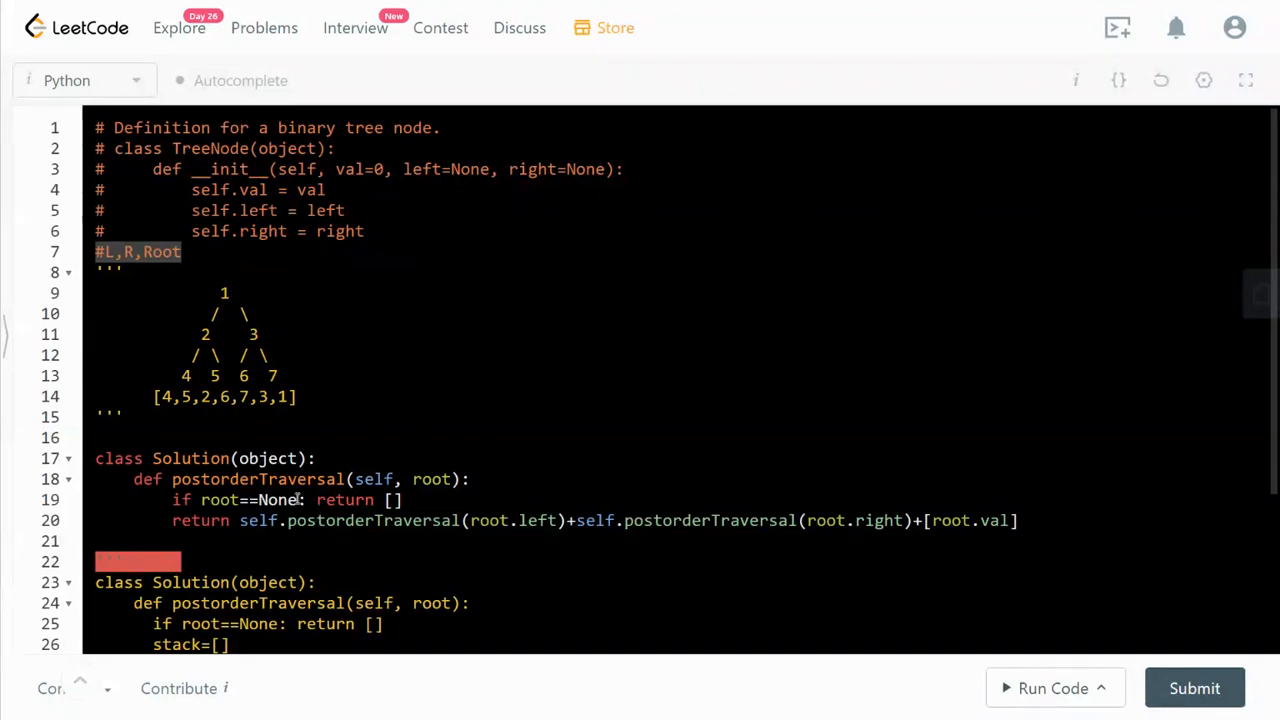
mouse_move(294, 503)
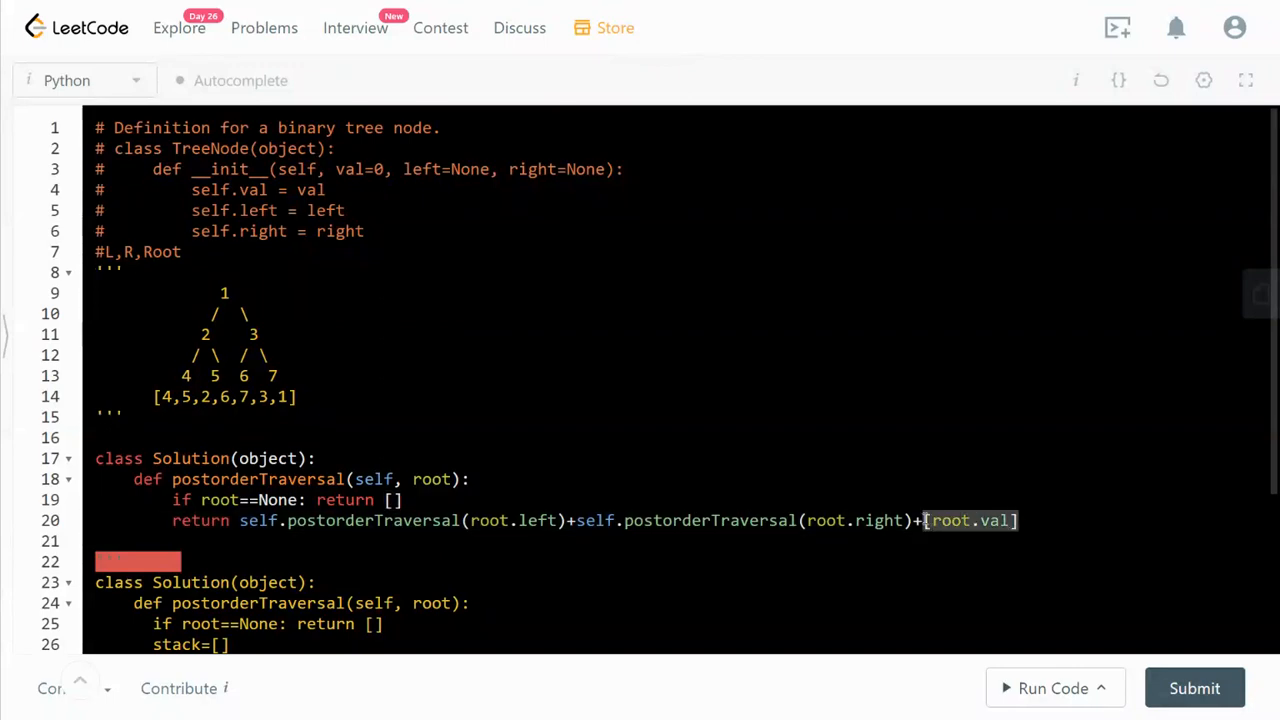
mouse_move(1194, 688)
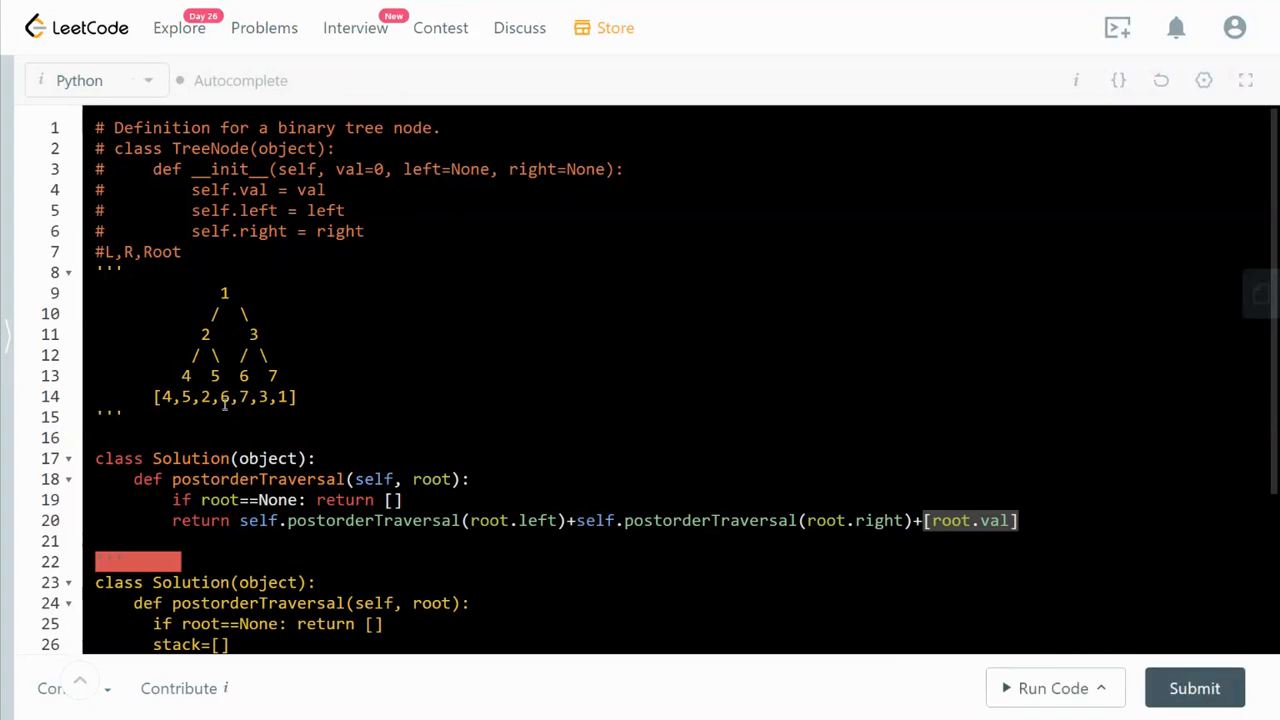
Restore the problem panel beside the code and return to the Description
left_click(1194, 688)
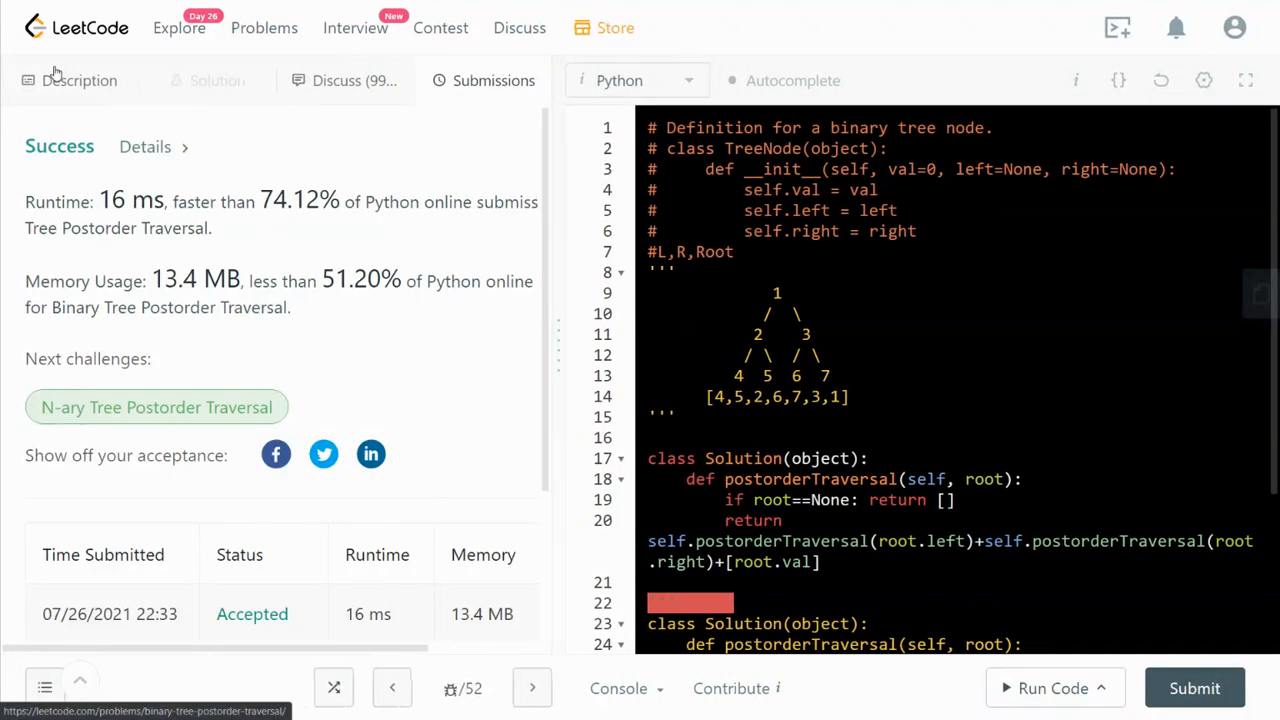
left_click(79, 80)
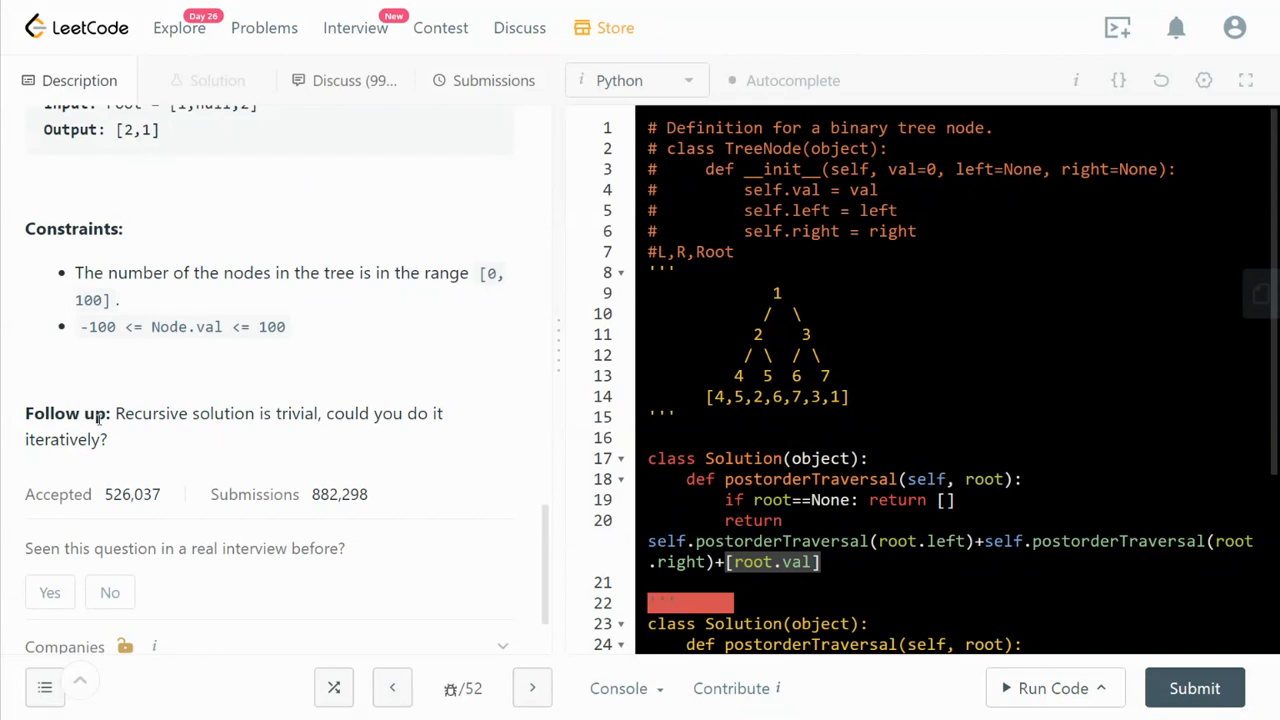
mouse_move(242, 415)
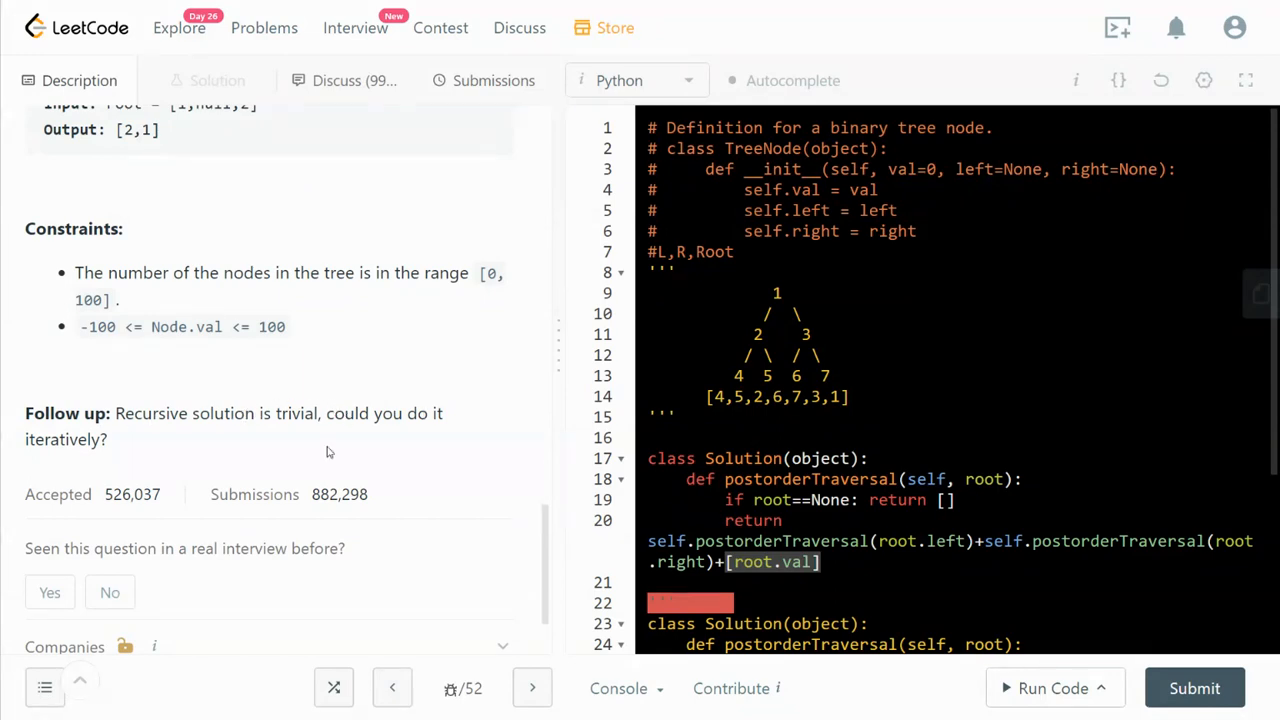
mouse_move(281, 428)
type("'''")
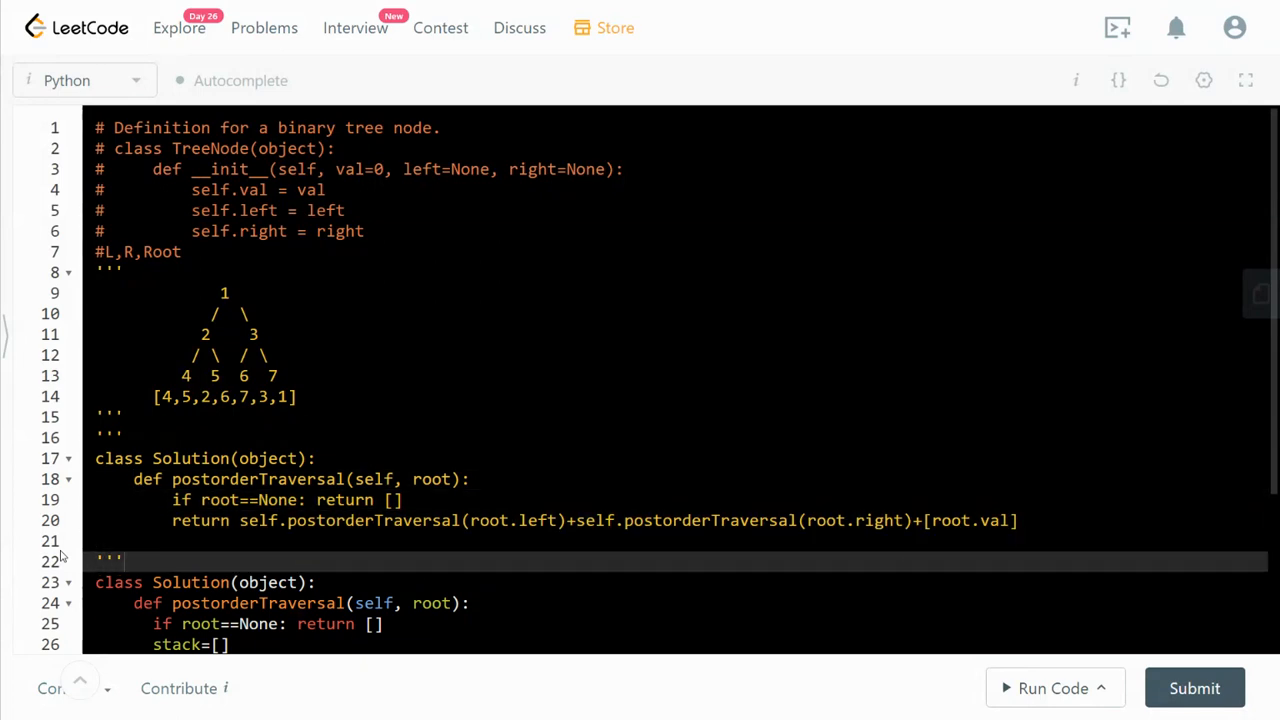
Scroll down past the stack-based iterative postorderTraversal code
scroll("down", 3)
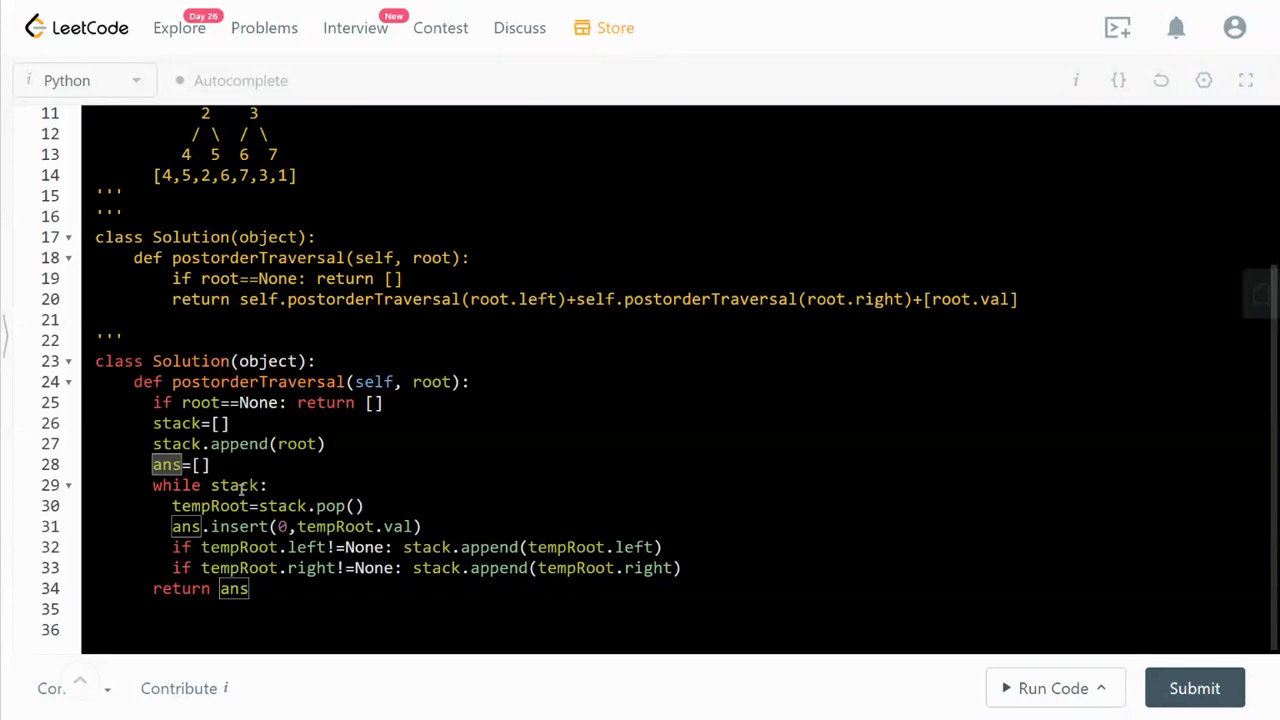
mouse_move(322, 505)
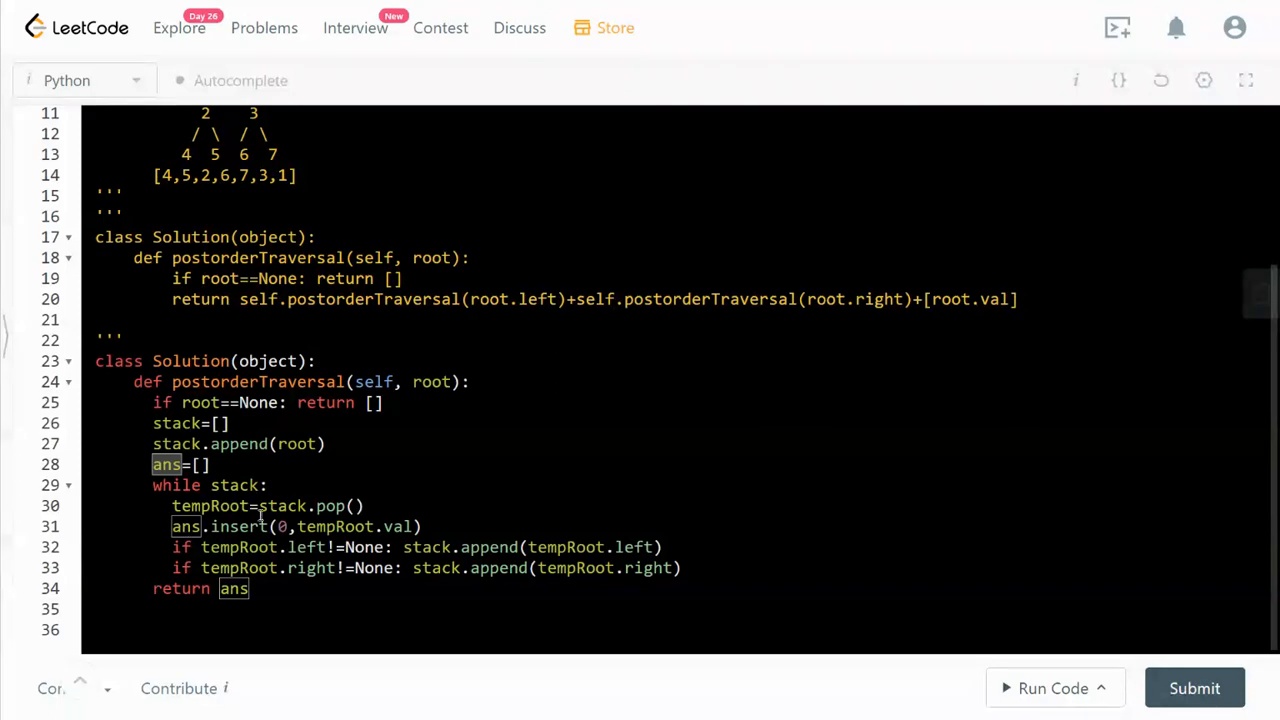
mouse_move(290, 537)
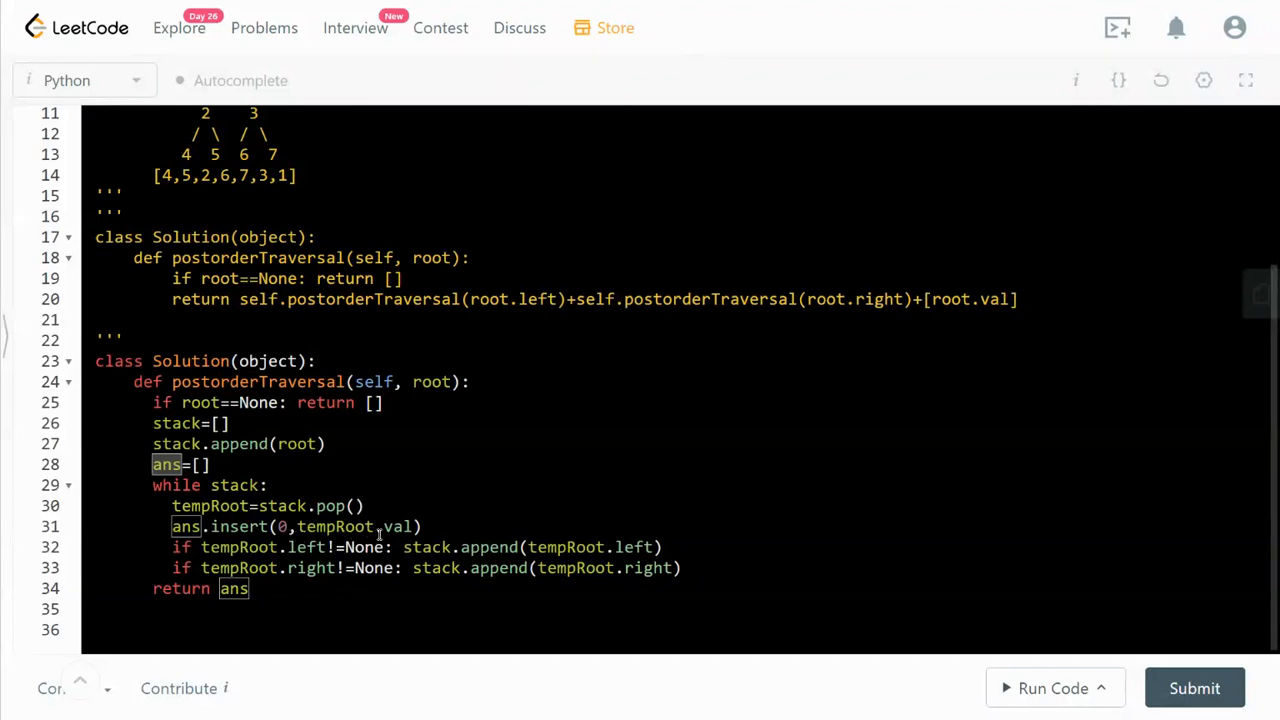
mouse_move(388, 527)
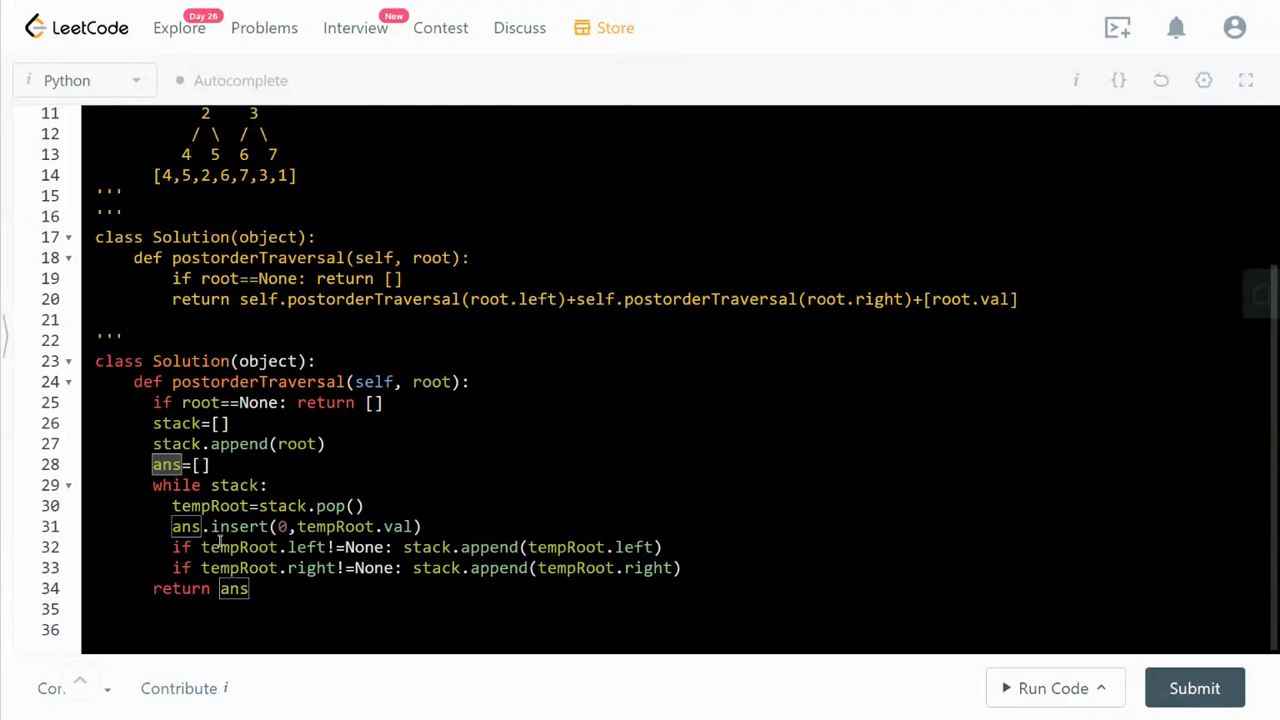
mouse_move(344, 568)
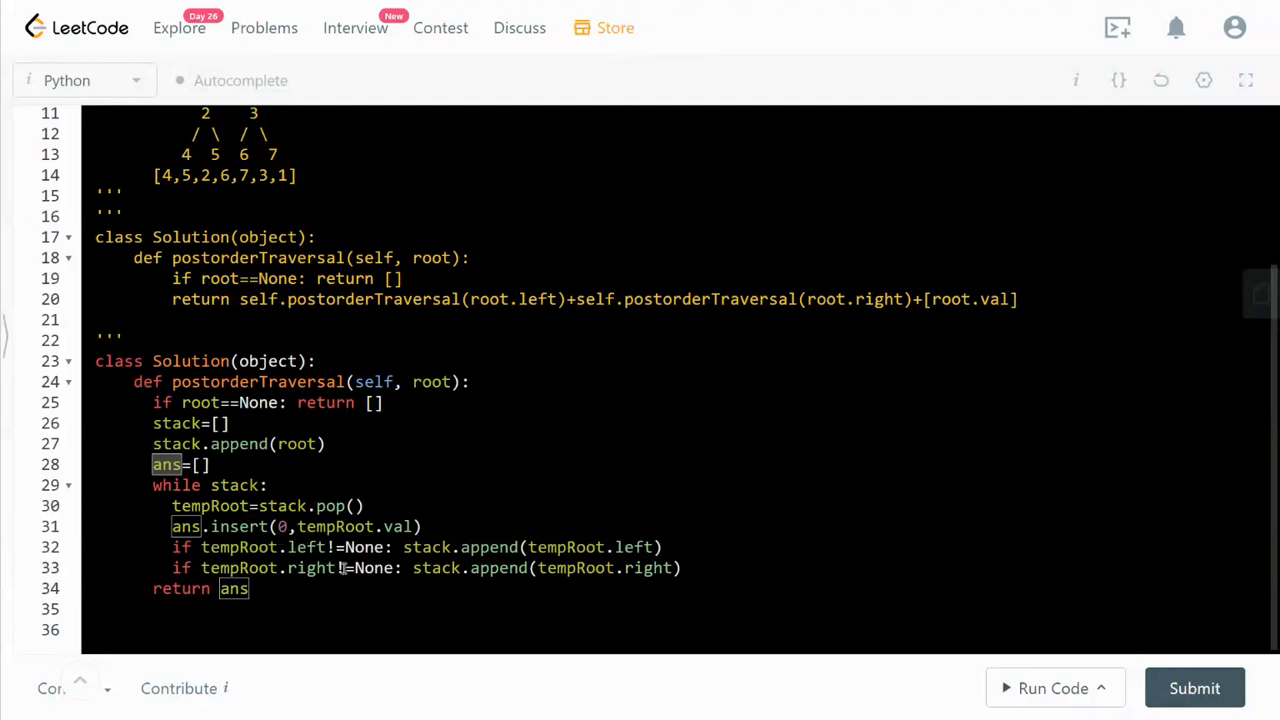
mouse_move(345, 568)
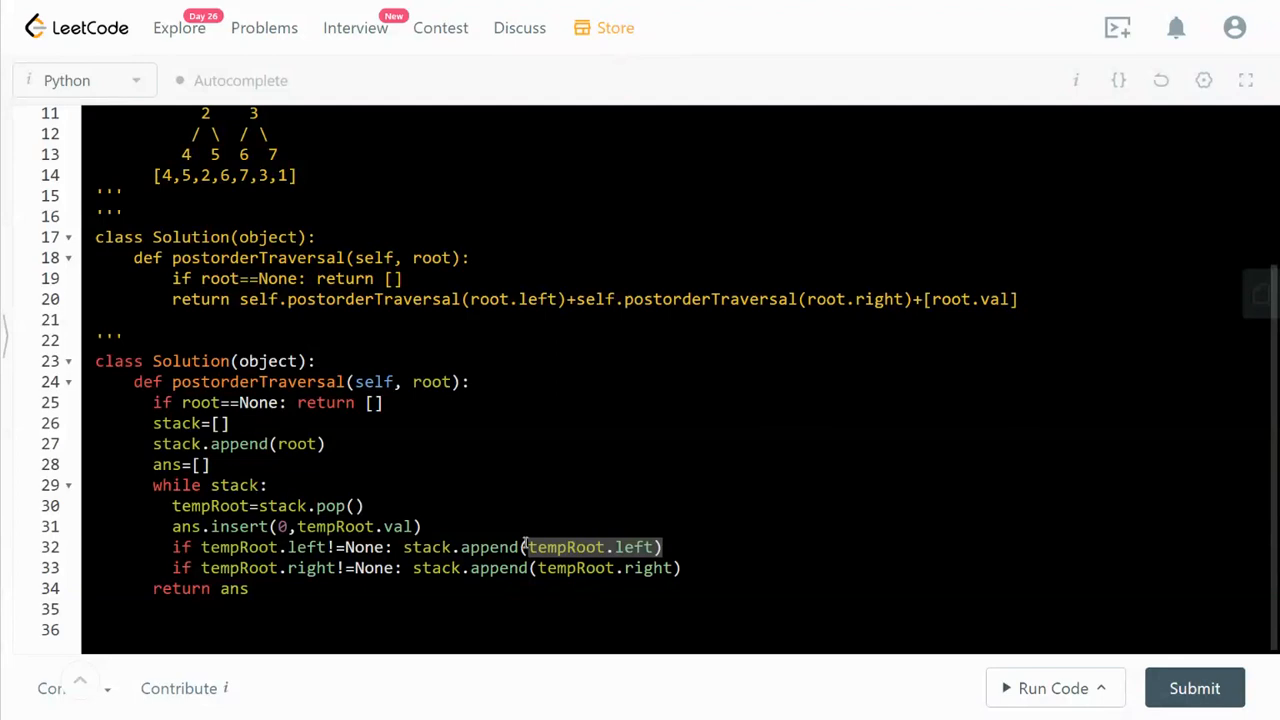
mouse_move(428, 526)
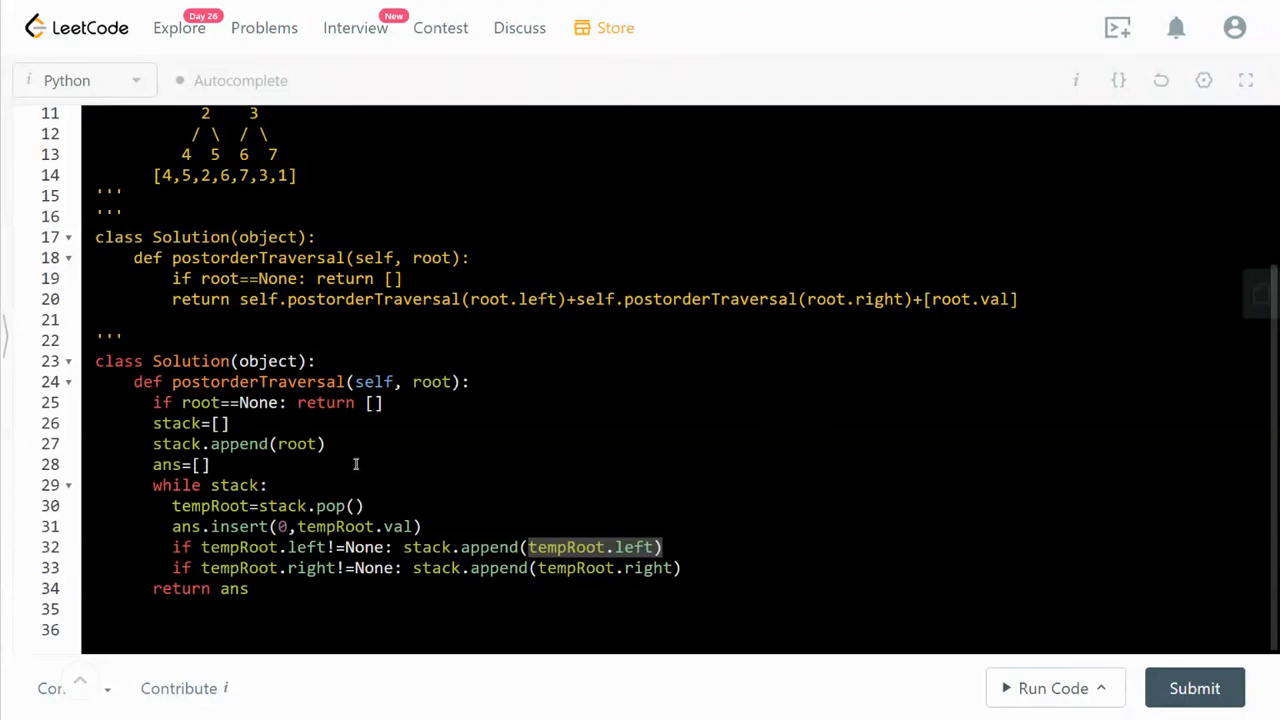
mouse_move(645, 557)
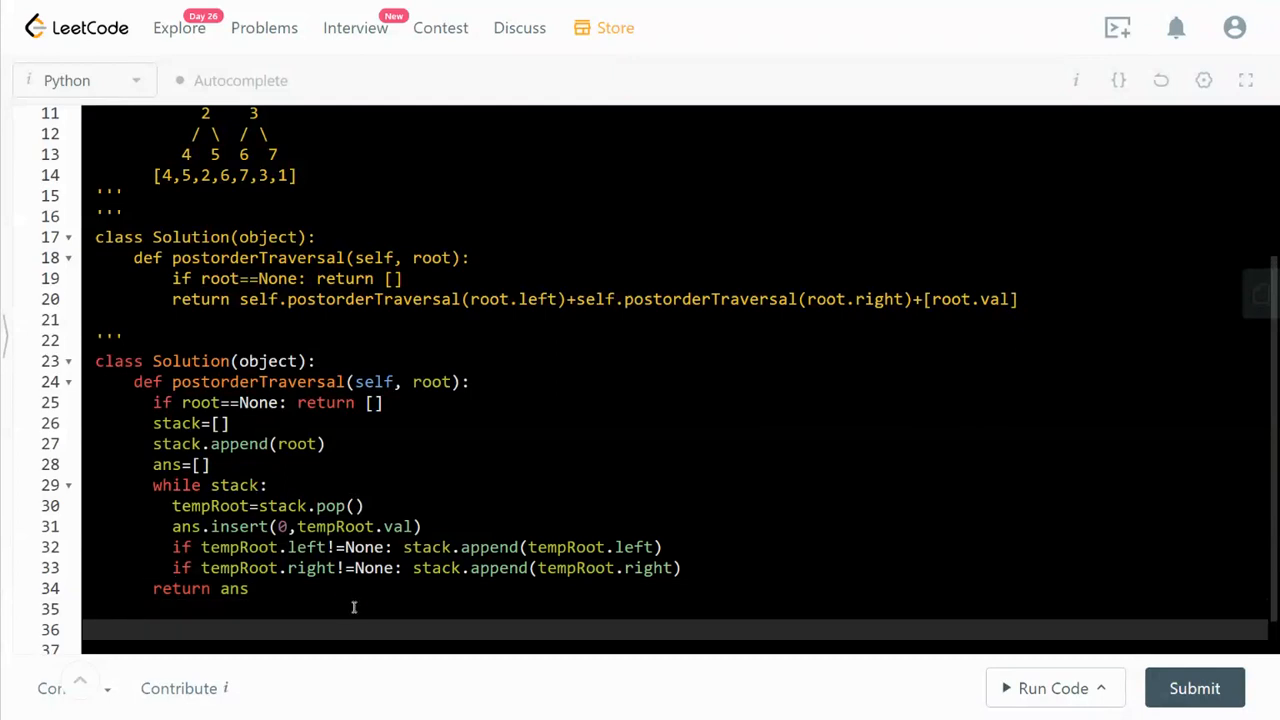
Write trace comments #stack=[left,right] and #ans=[] below the iterative solution
type("#[]")
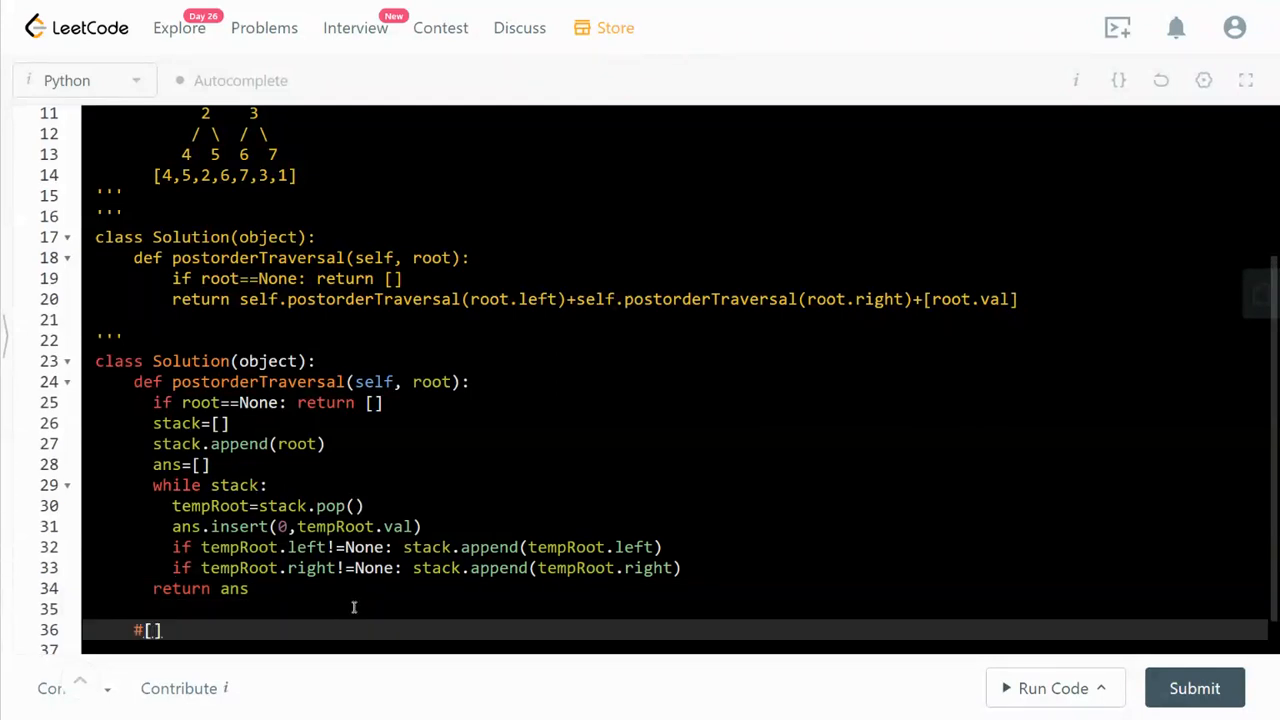
type("ri")
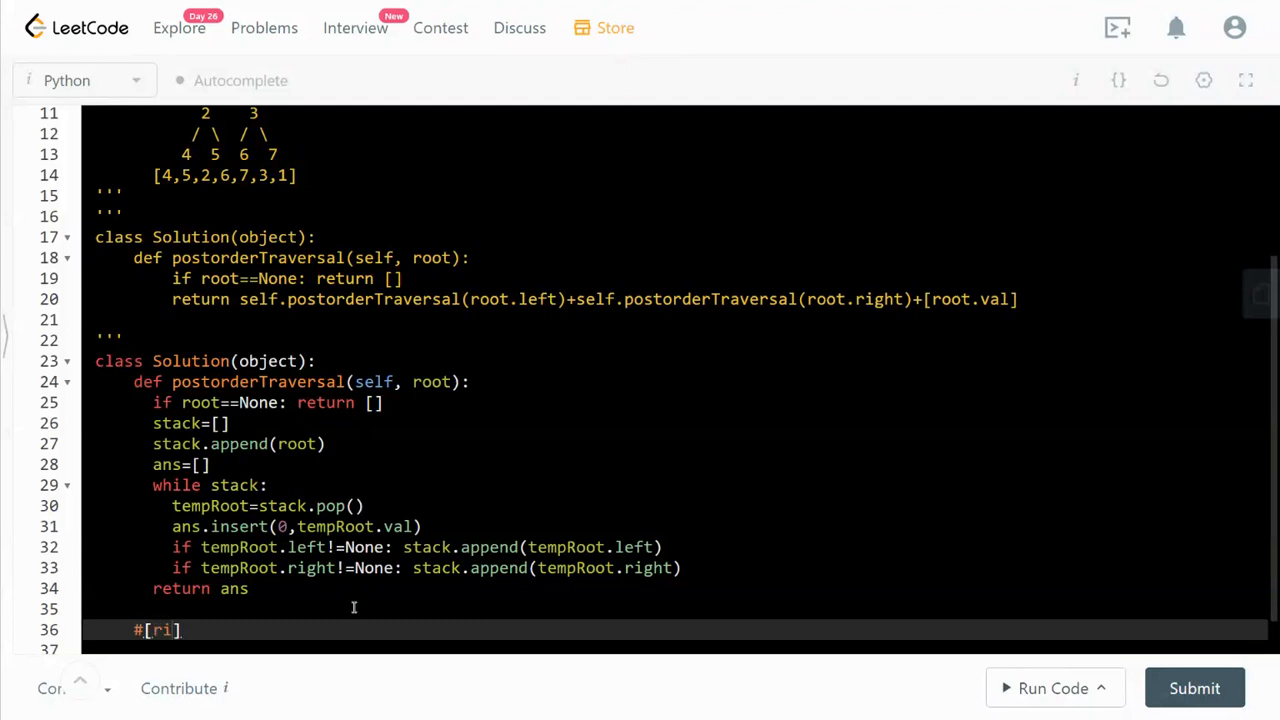
mouse_move(449, 603)
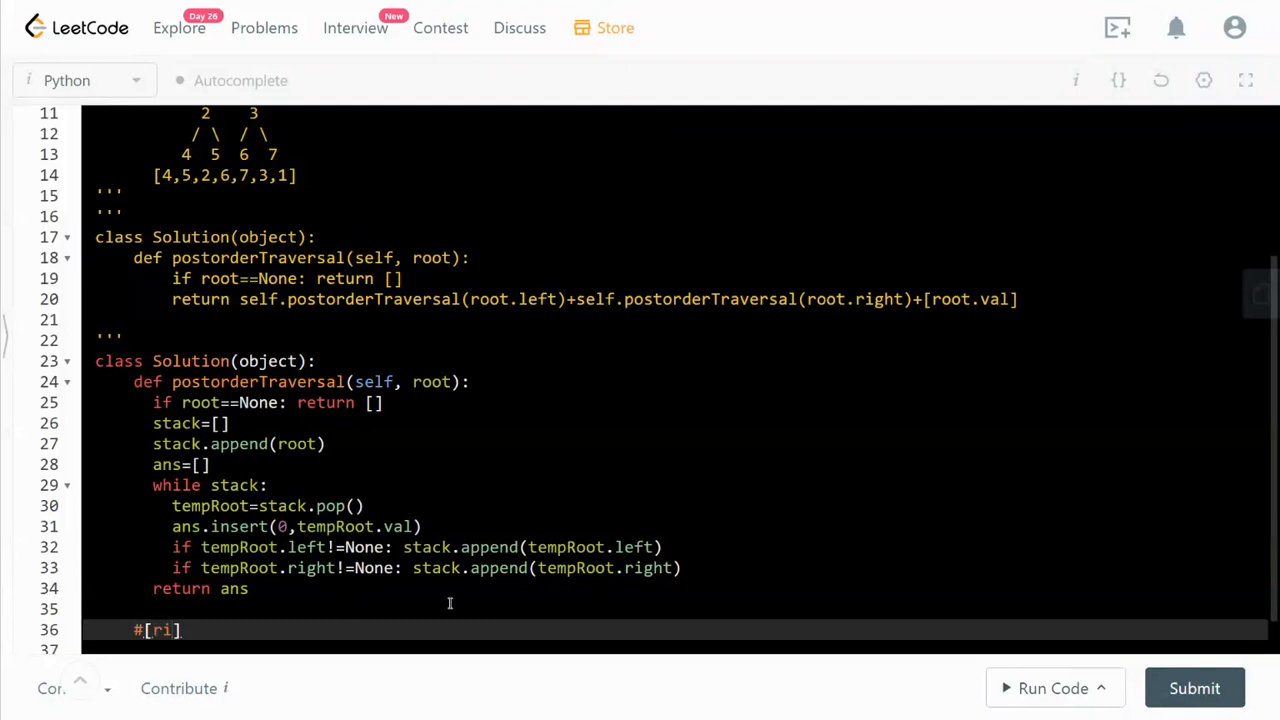
mouse_move(210, 508)
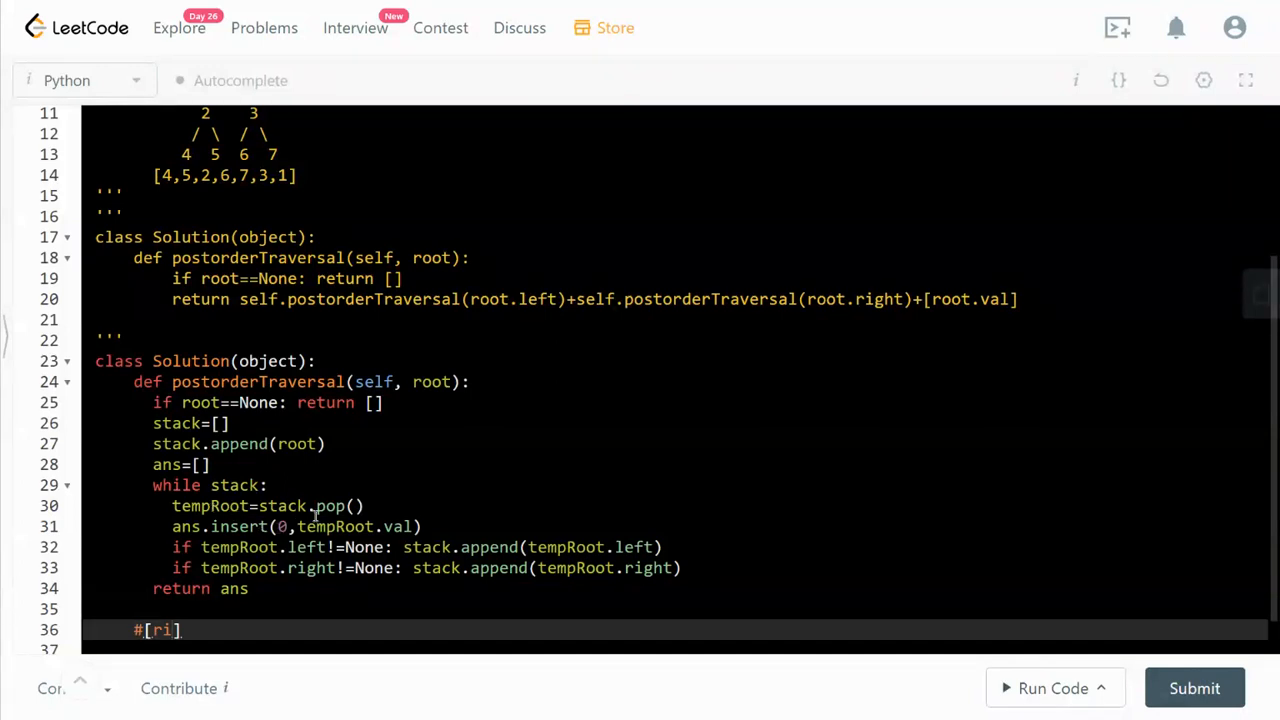
type("ght")
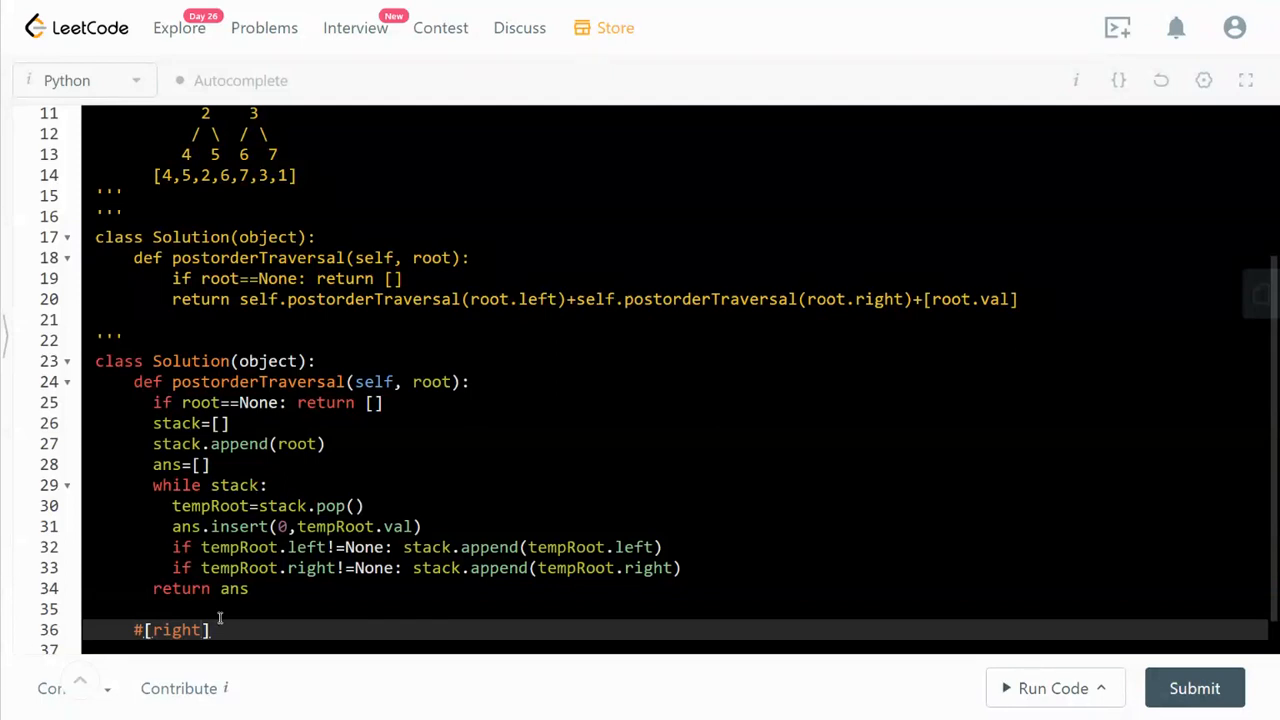
scroll("down", 3)
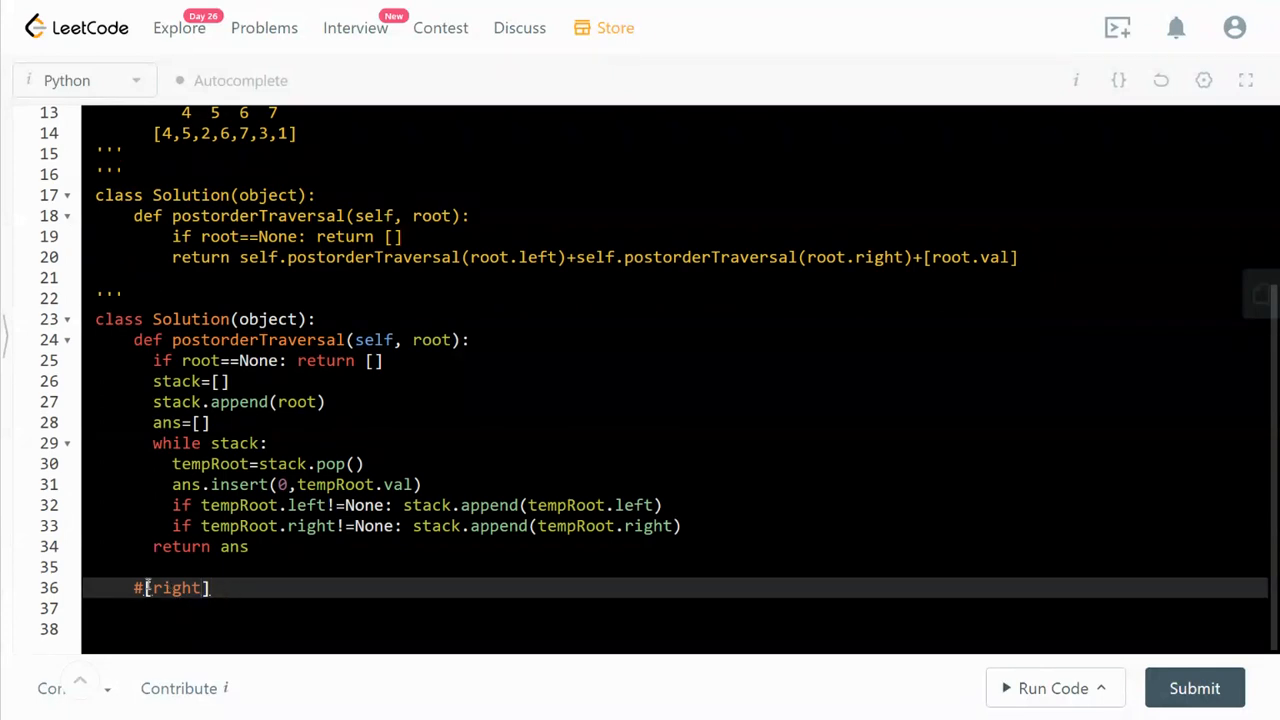
type("te")
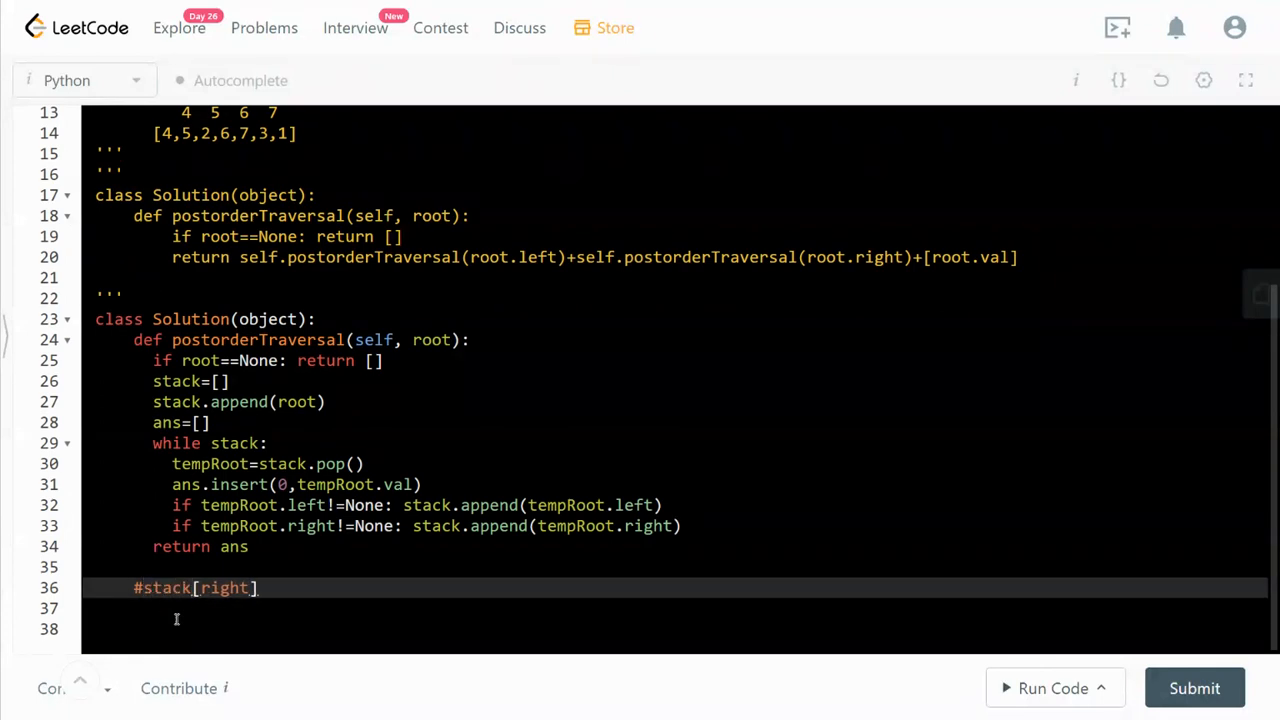
type("=")
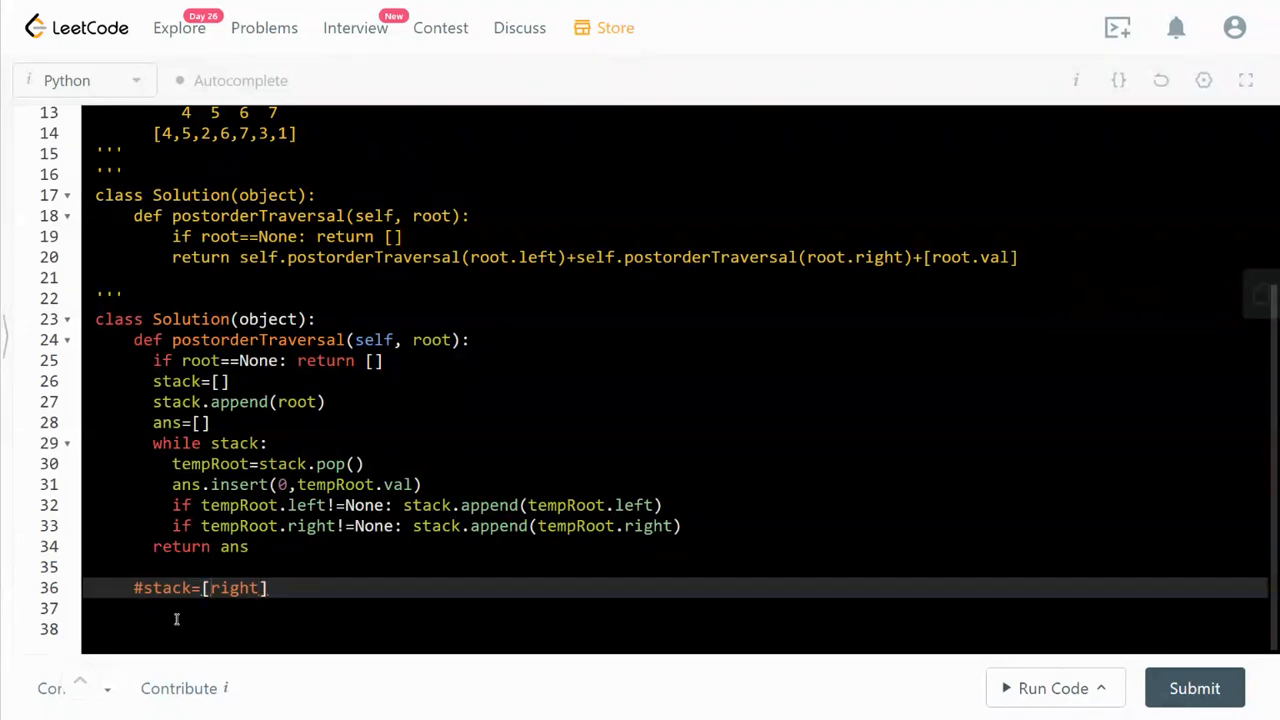
type("l,")
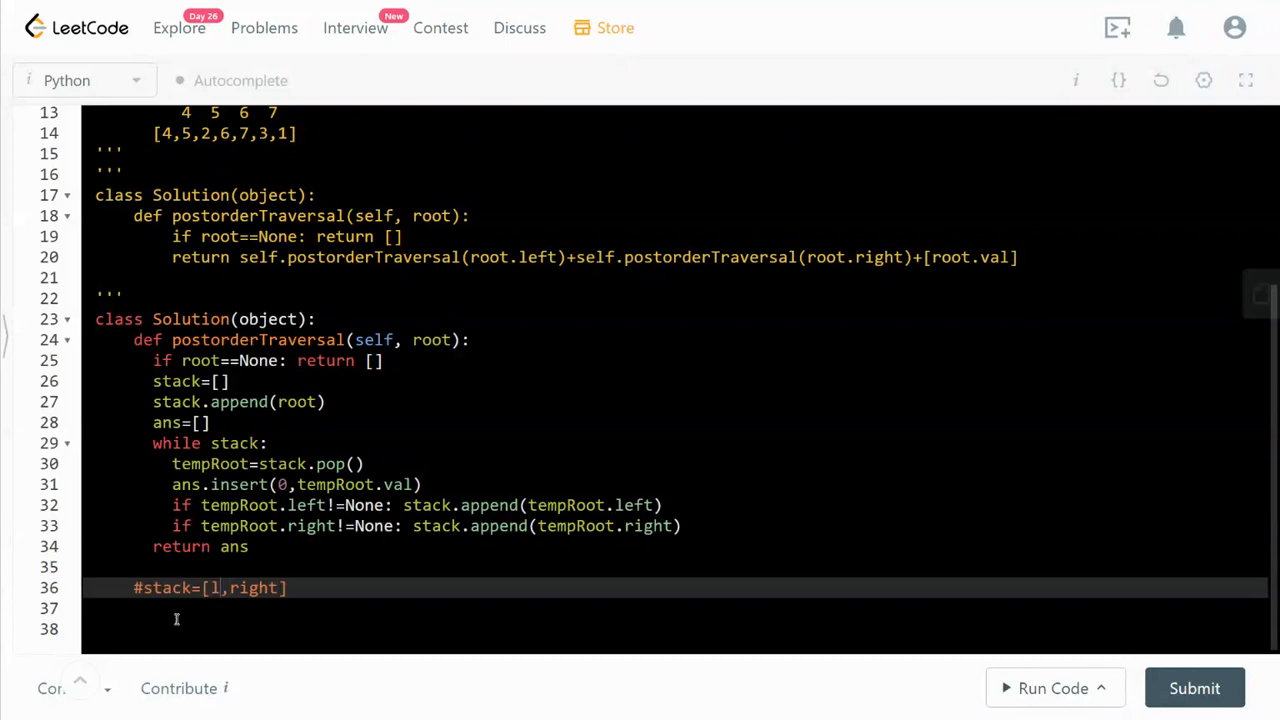
type("eft")
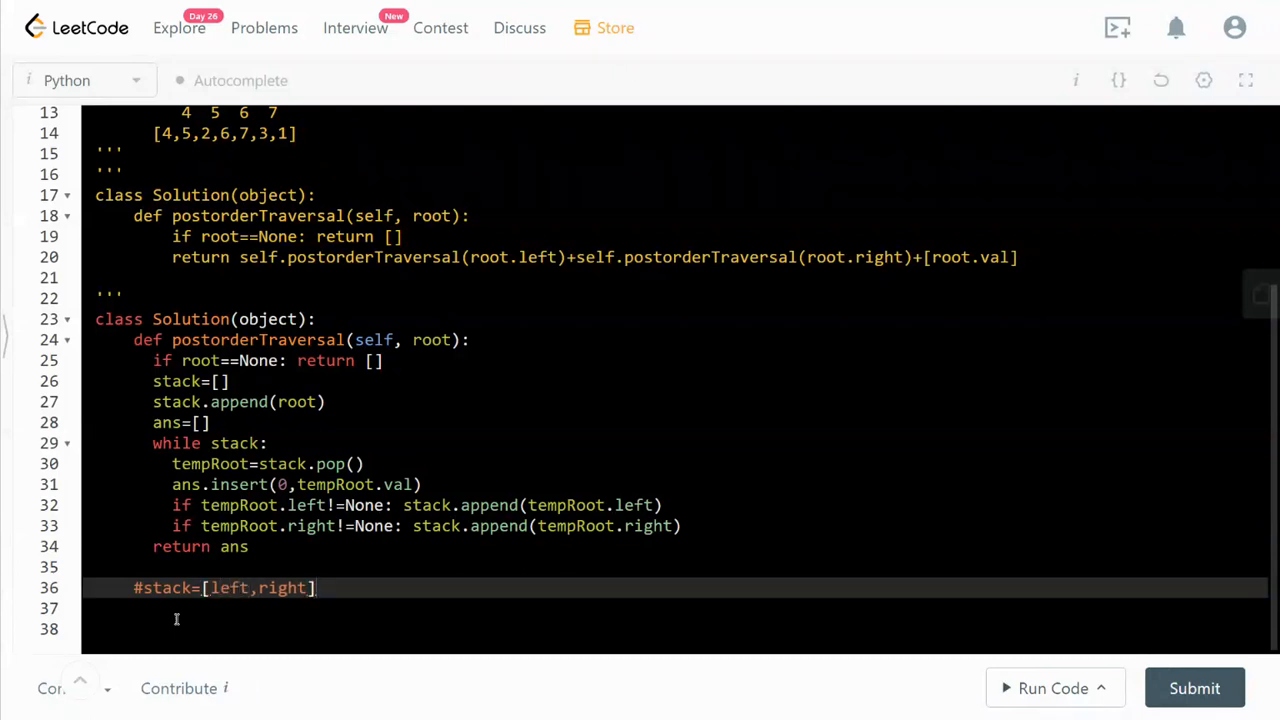
type("#")
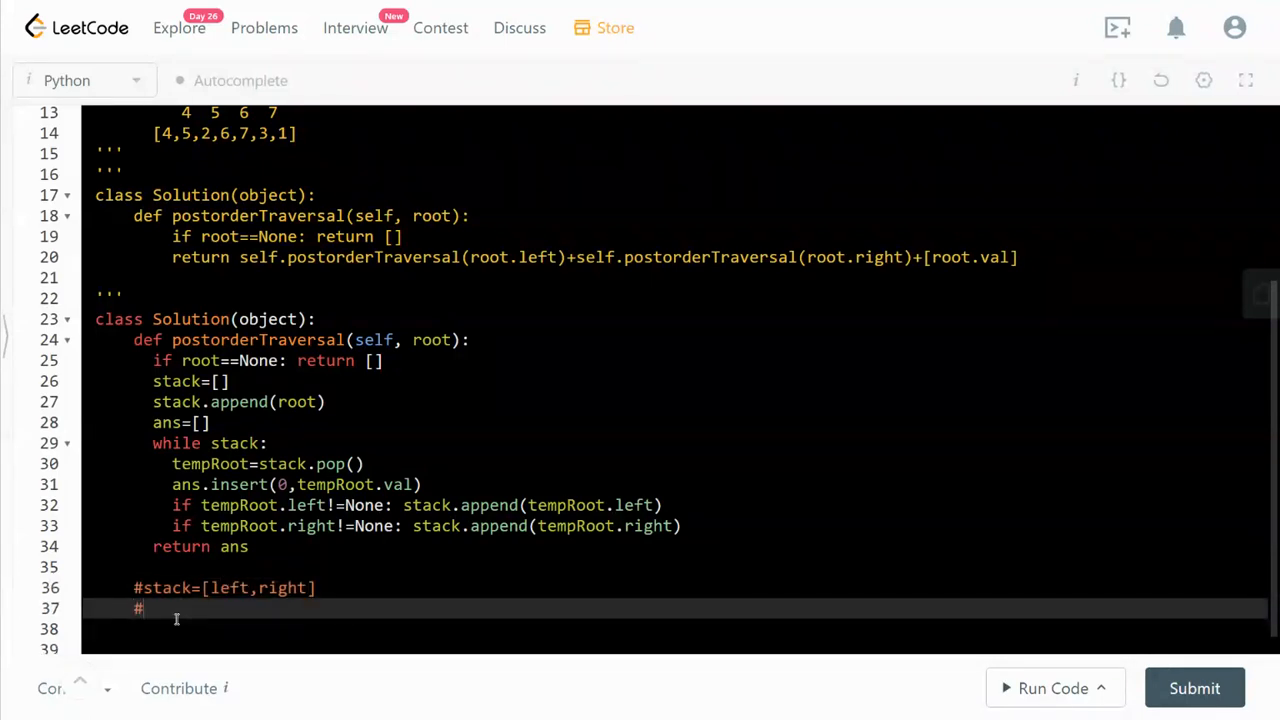
type("ans=[]")
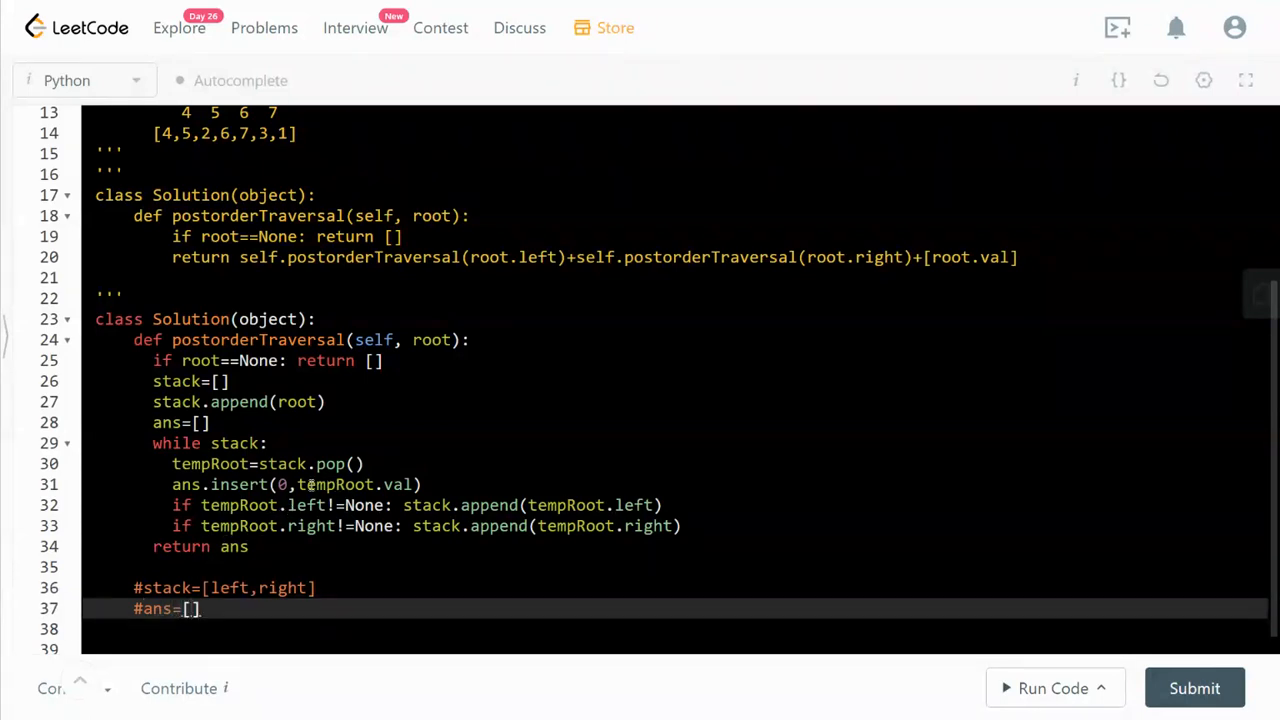
Rewrite the traces as #stack=[left] and #ans=[root.left.val,root.right.val,root.val]
type("roo")
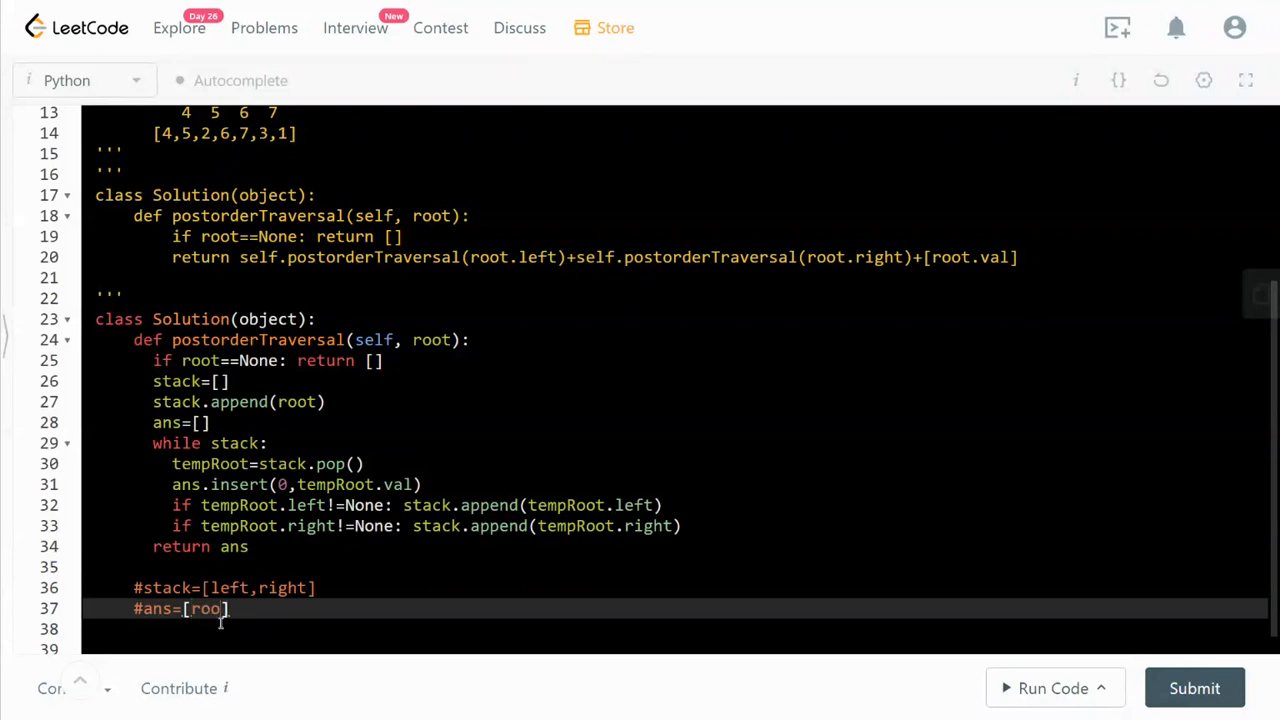
type(".val")
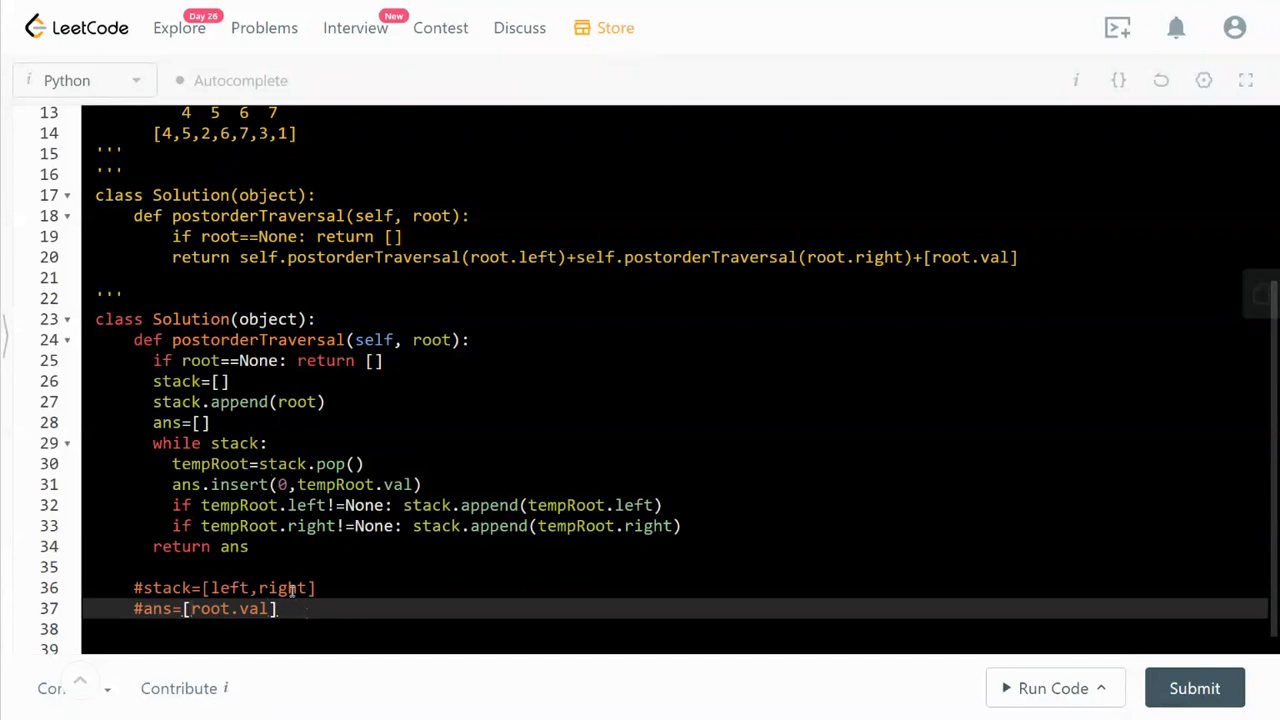
double_click(281, 587)
type(",root.")
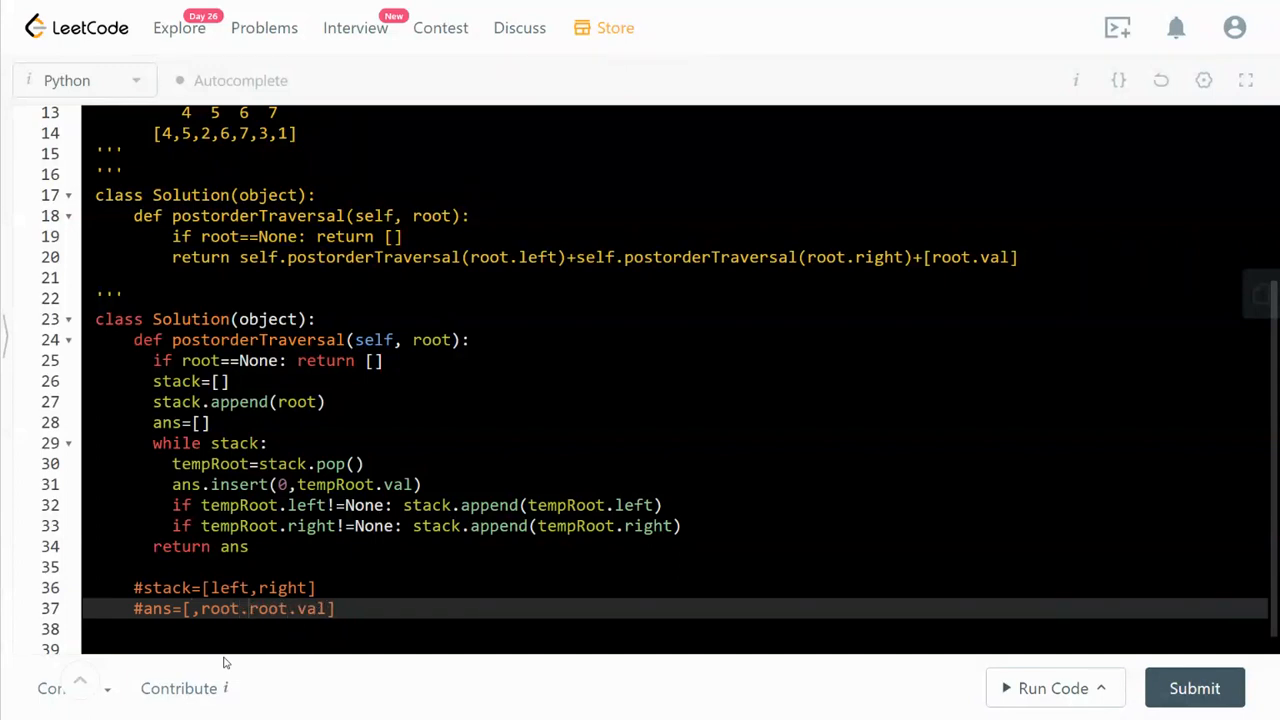
type("rightr")
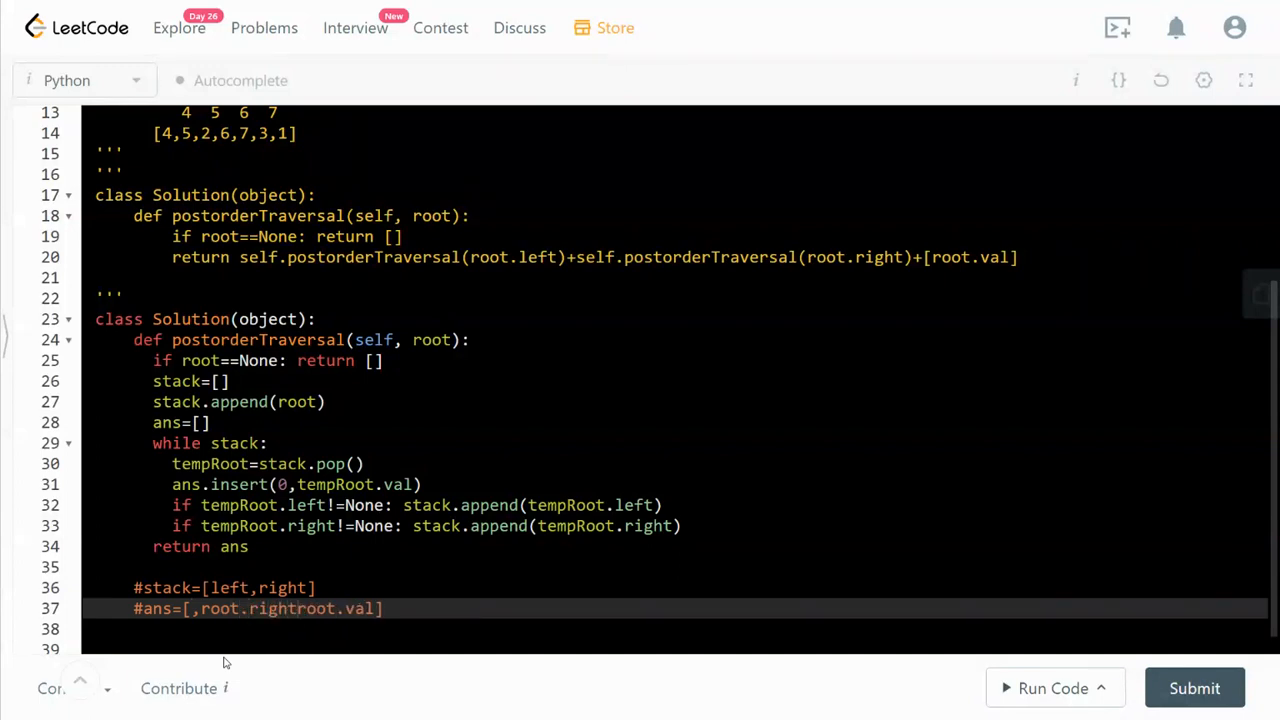
type(".val,")
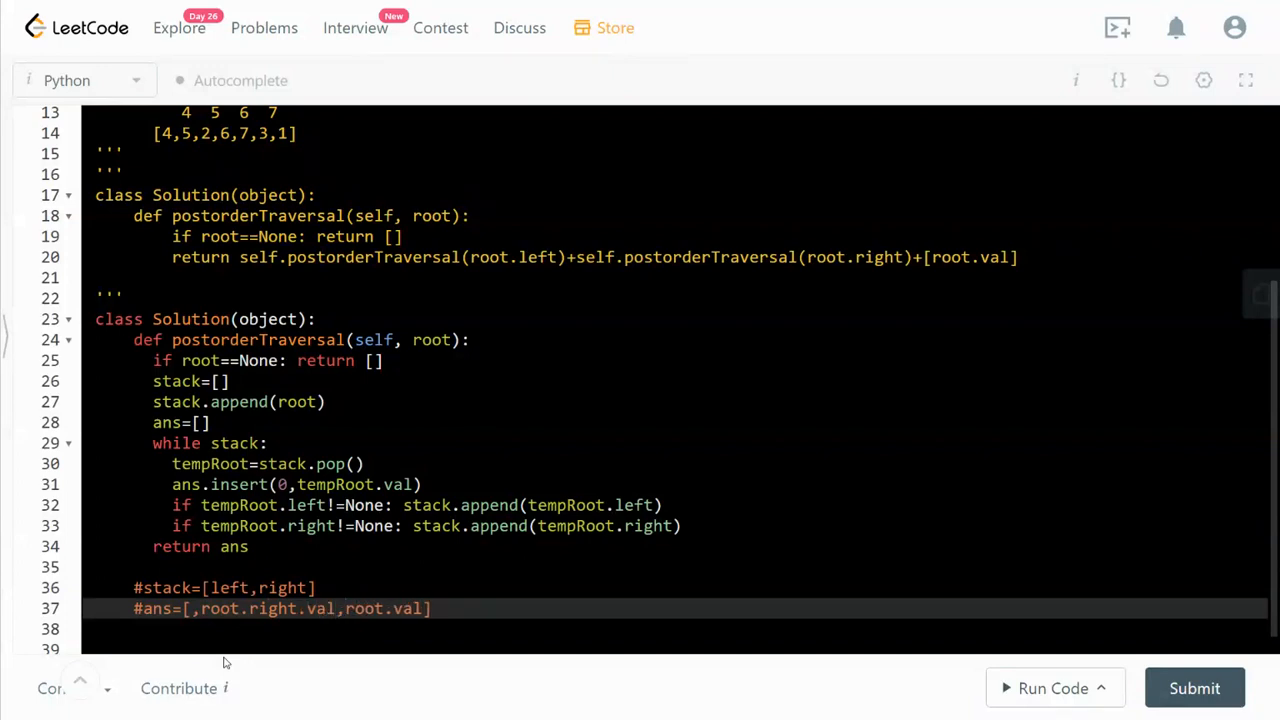
double_click(272, 608)
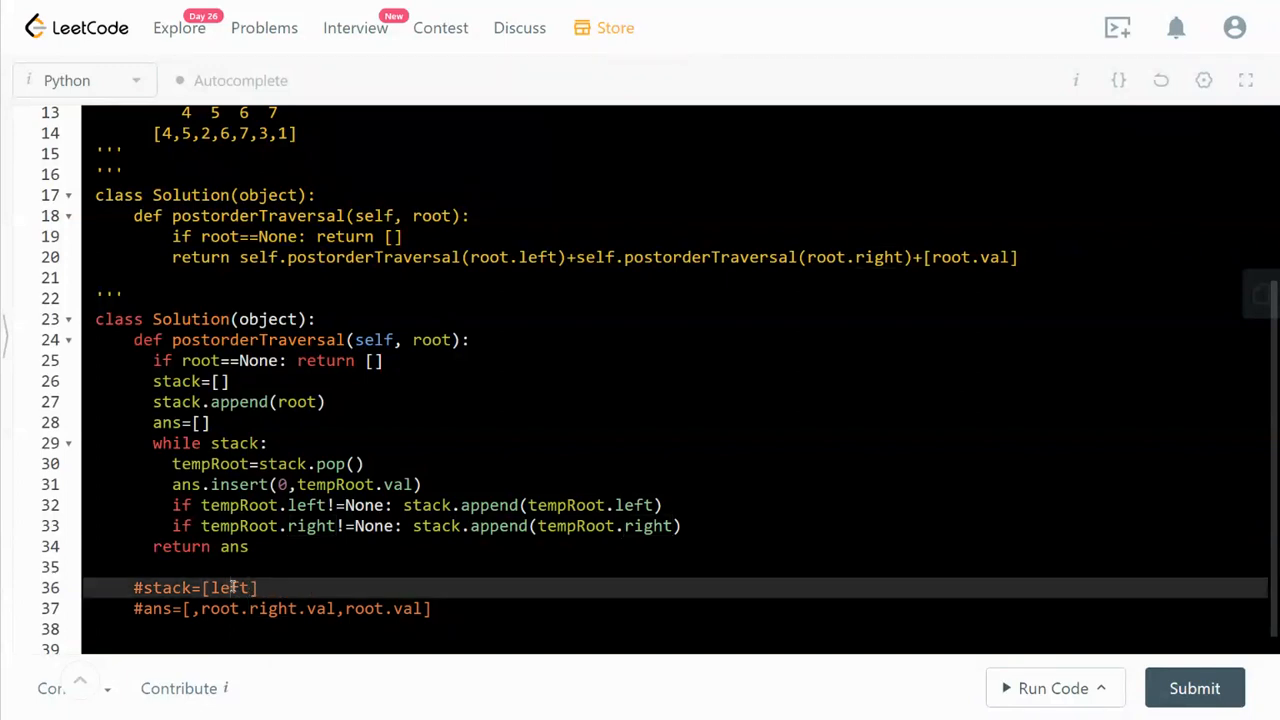
double_click(228, 587)
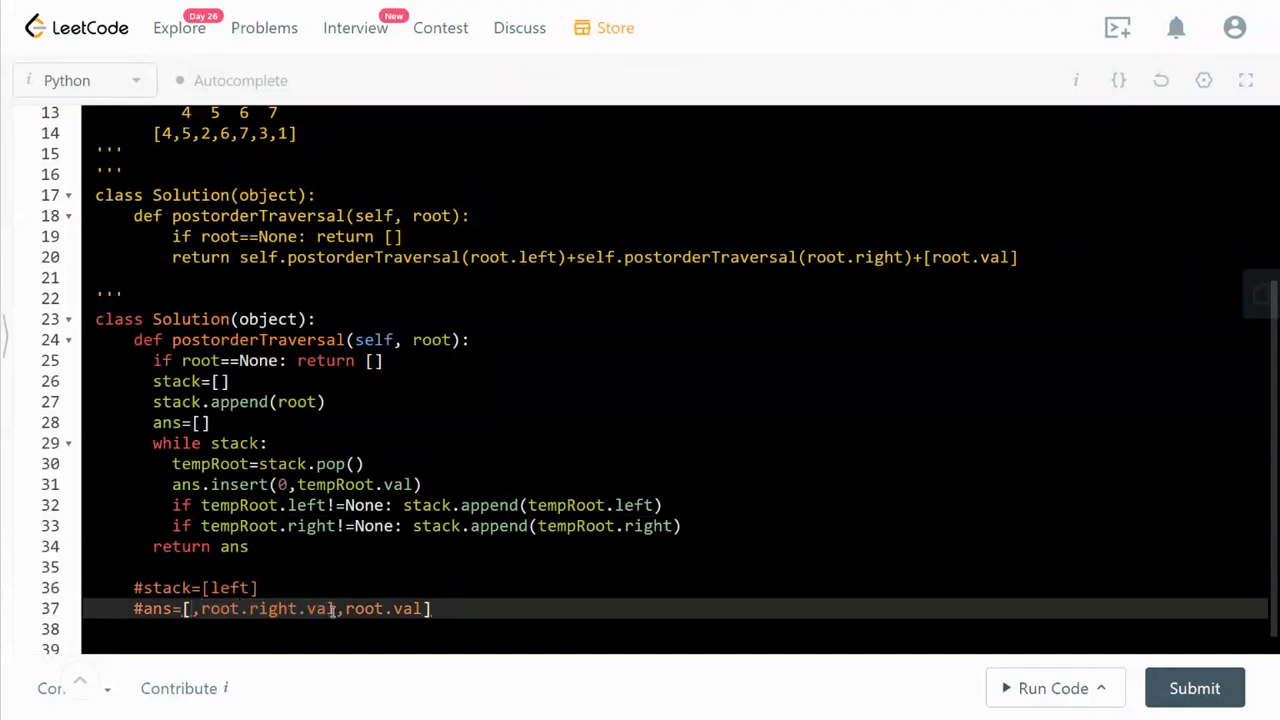
type("root.right.val")
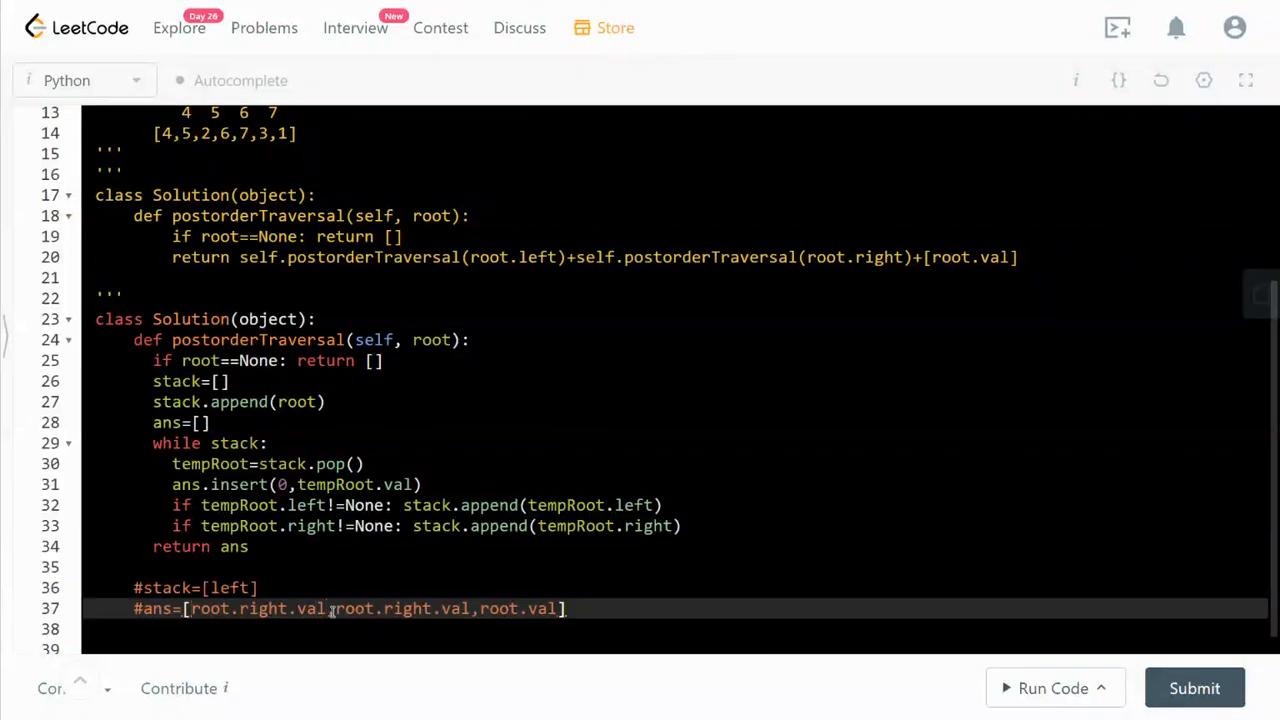
double_click(263, 608)
type("lef")
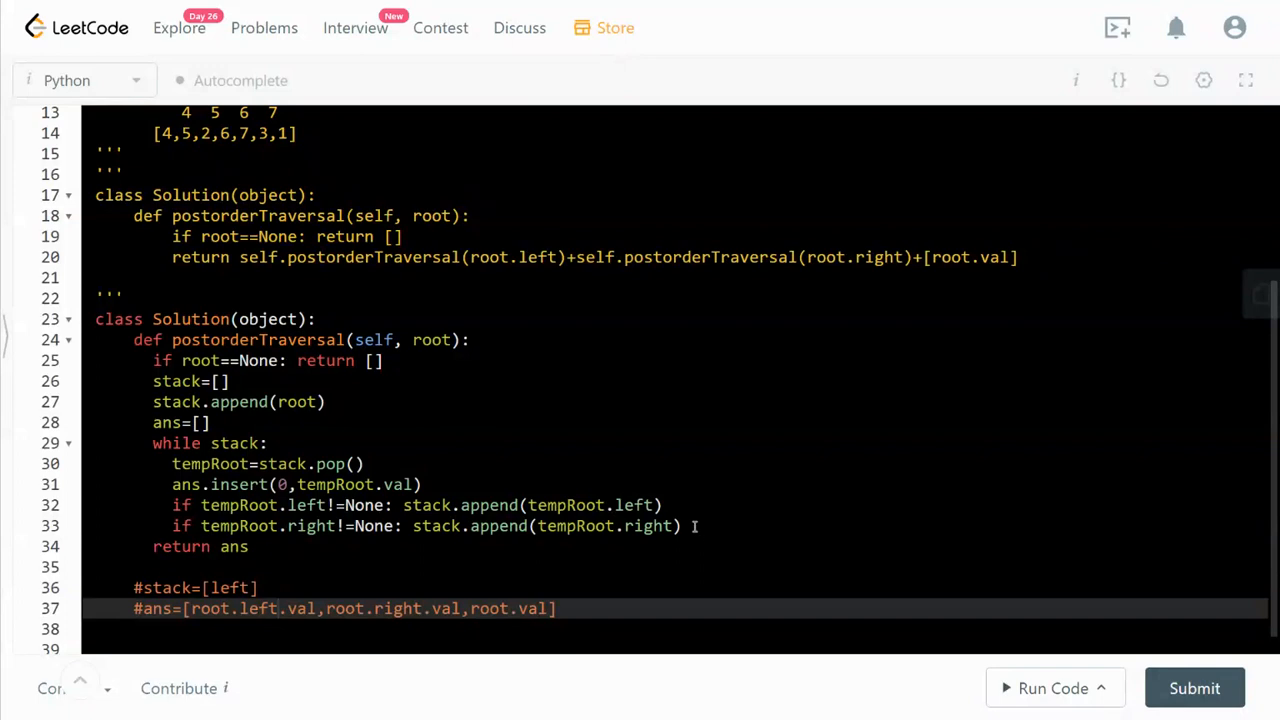
left_click_drag(402, 505, 683, 526)
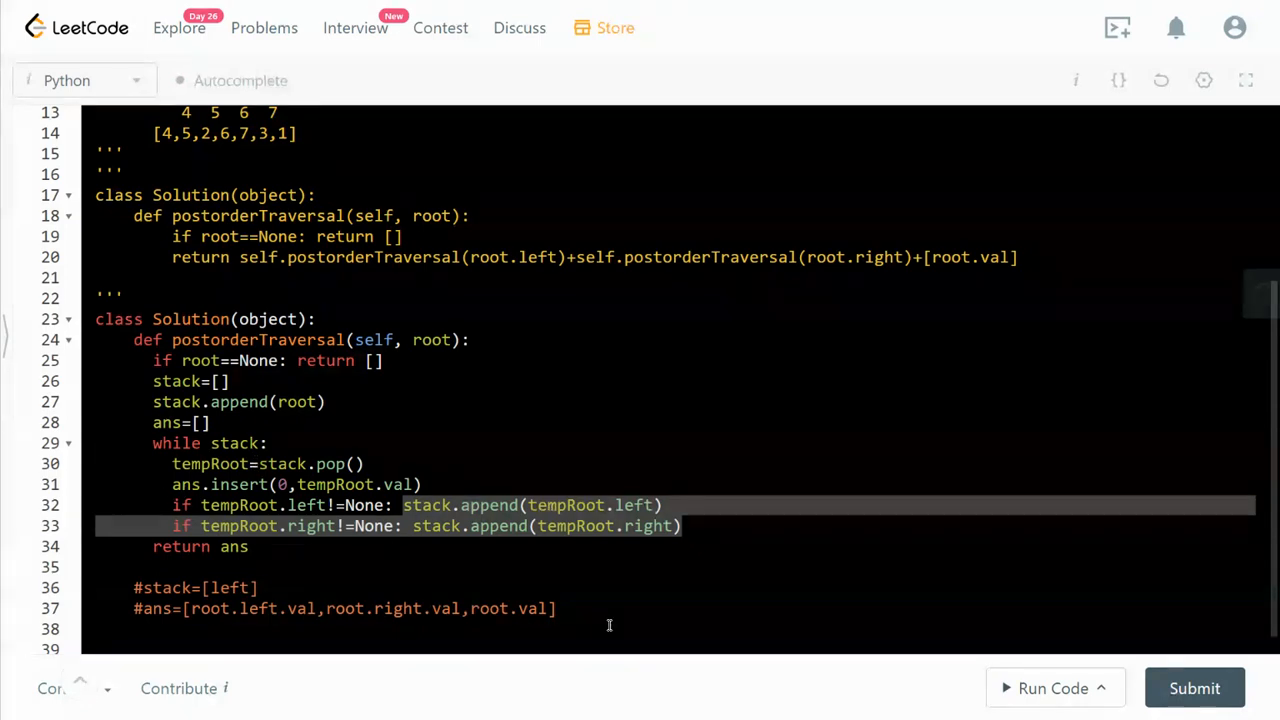
mouse_move(422, 565)
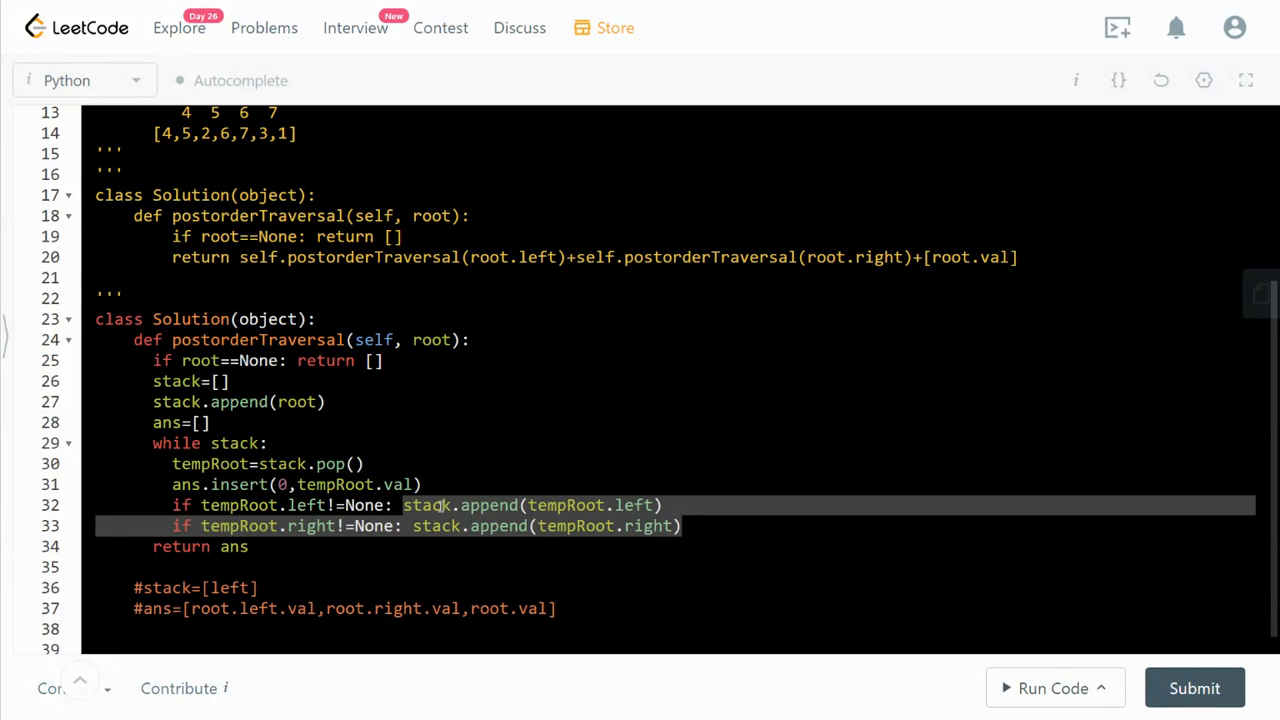
mouse_move(188, 382)
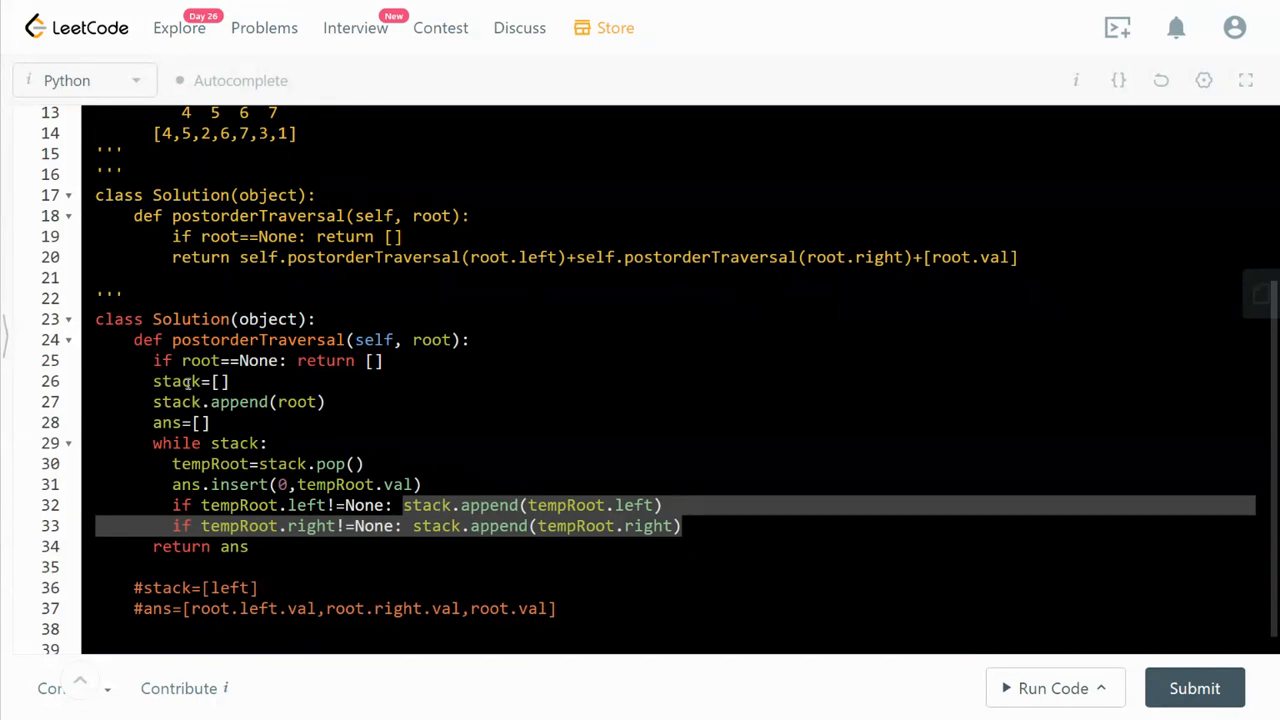
double_click(178, 381)
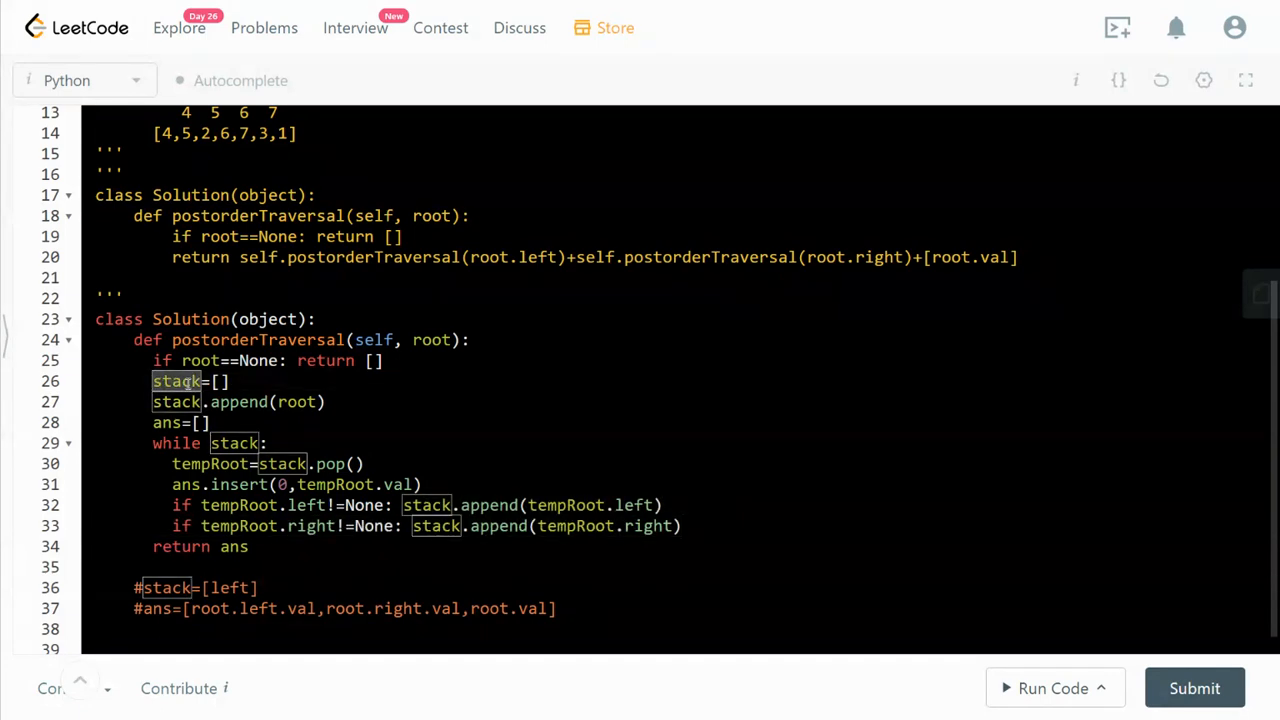